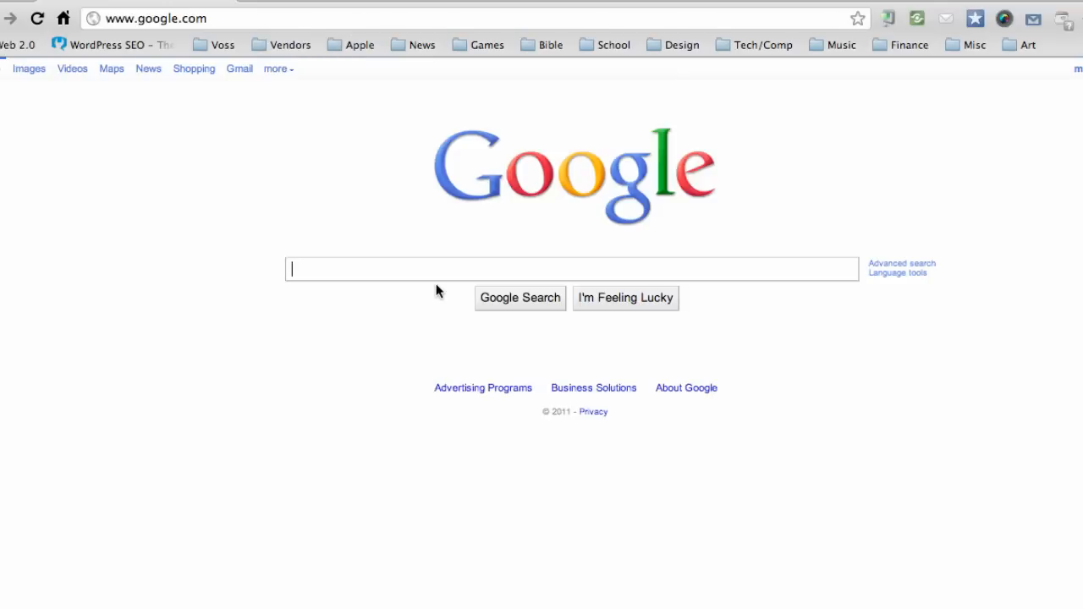
- Search Google for 'eclipse download' to list the Eclipse Downloads page
type("eclipse download")
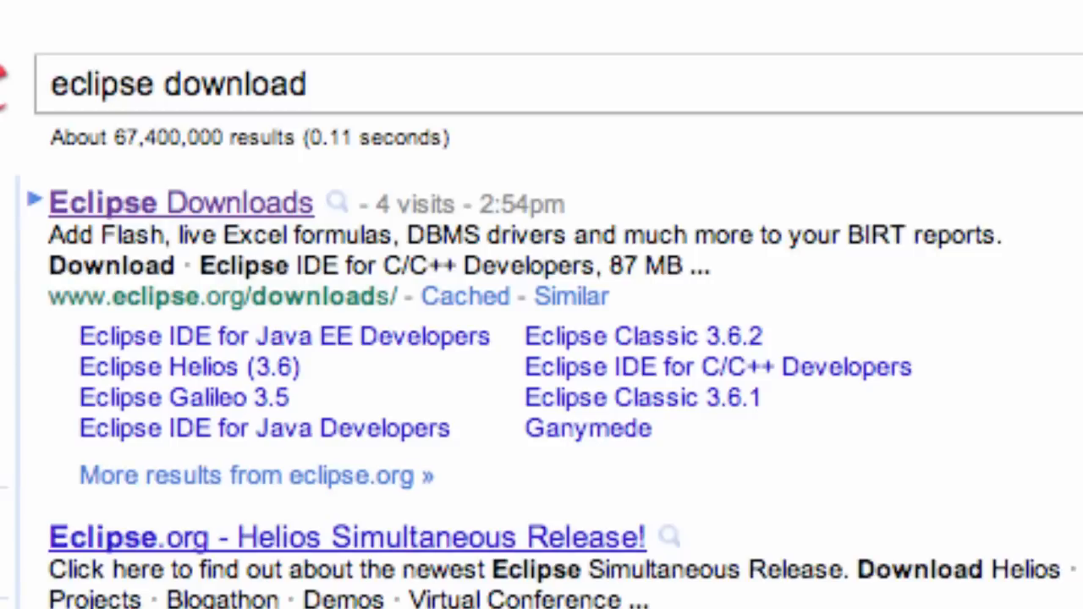
mouse_move(296, 294)
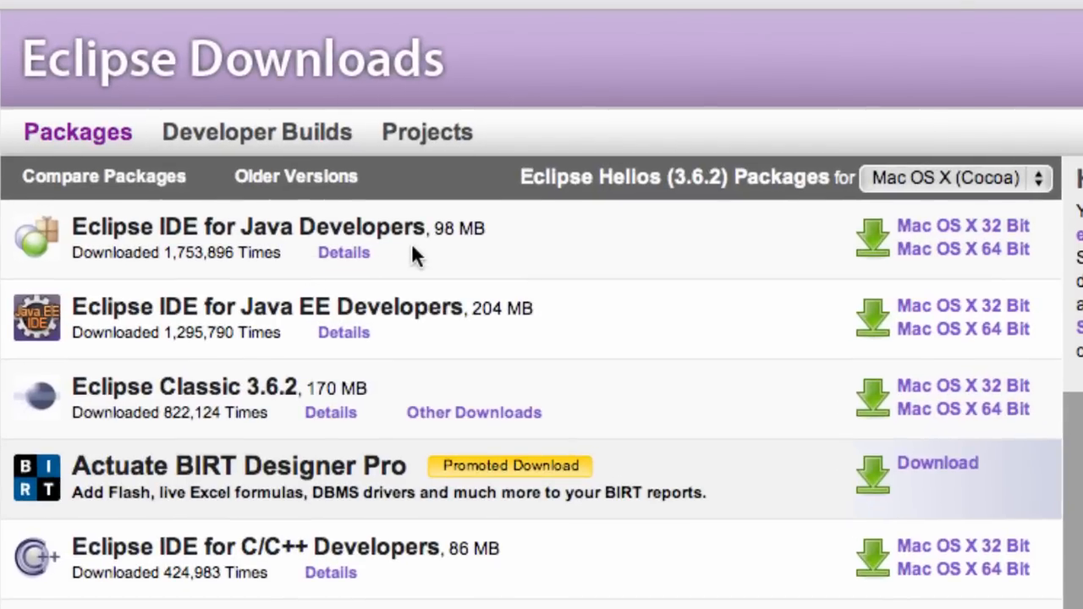
mouse_move(376, 237)
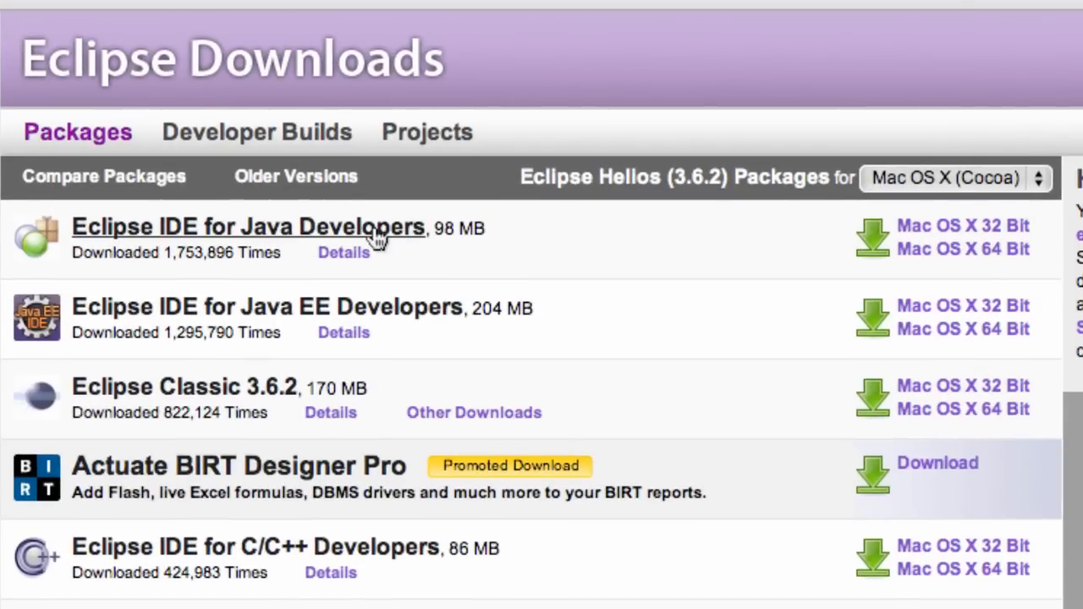
mouse_move(251, 364)
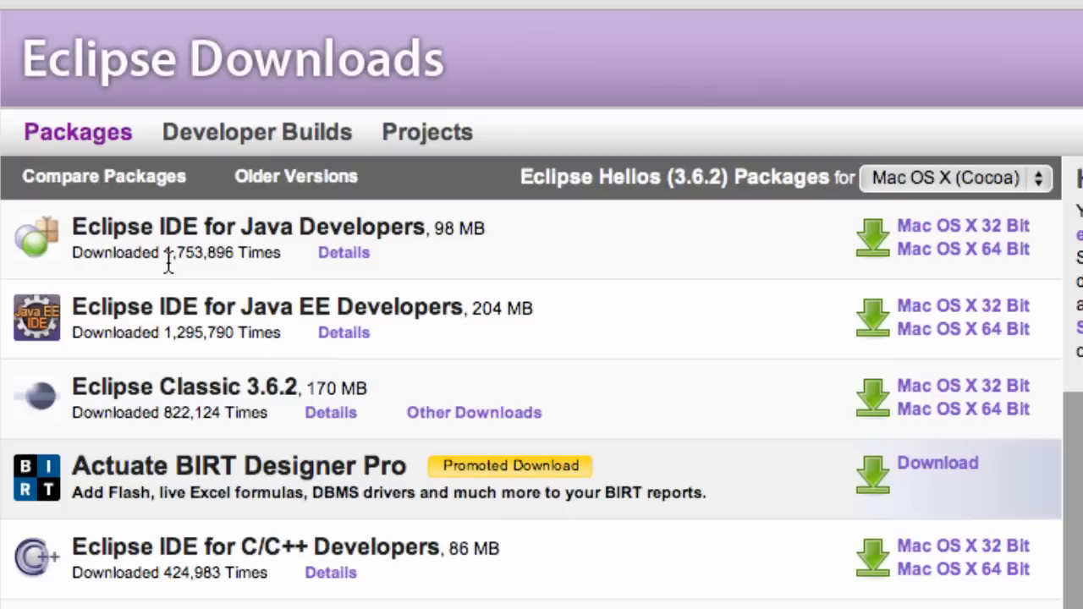
mouse_move(313, 246)
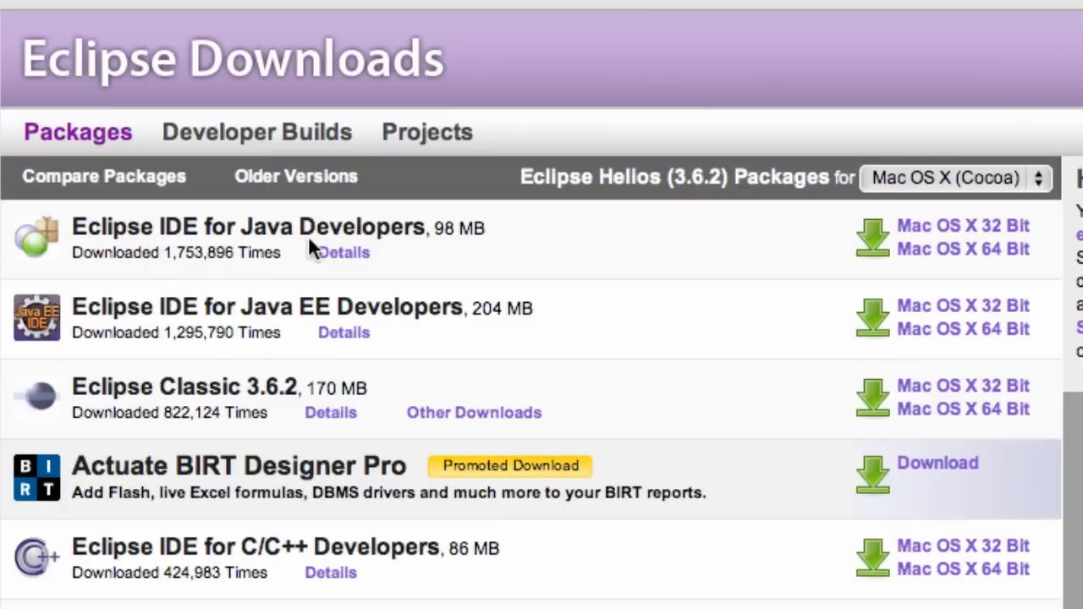
mouse_move(1053, 196)
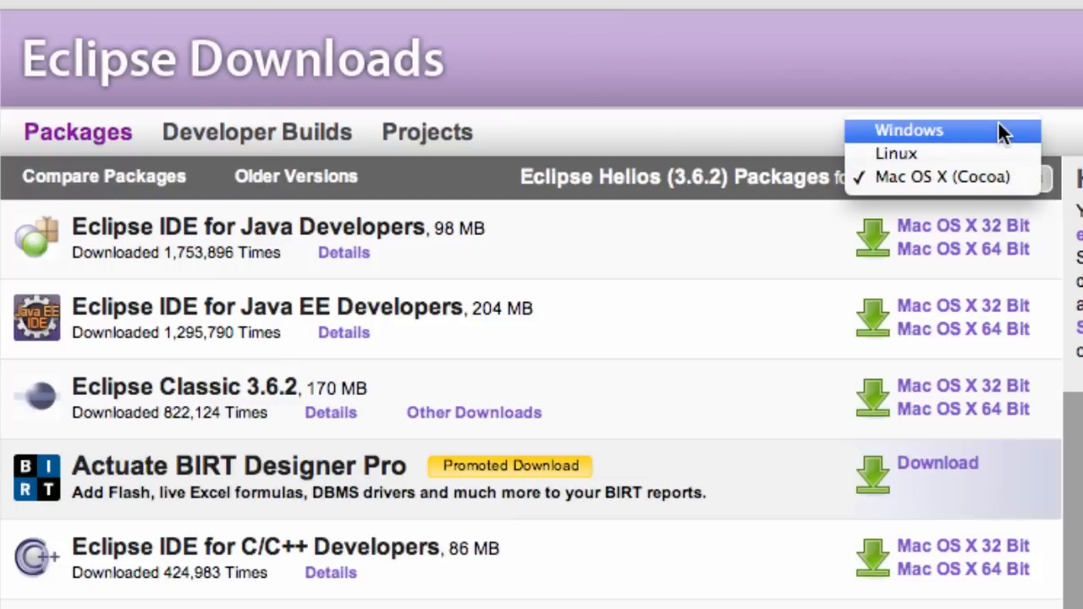
mouse_move(935, 185)
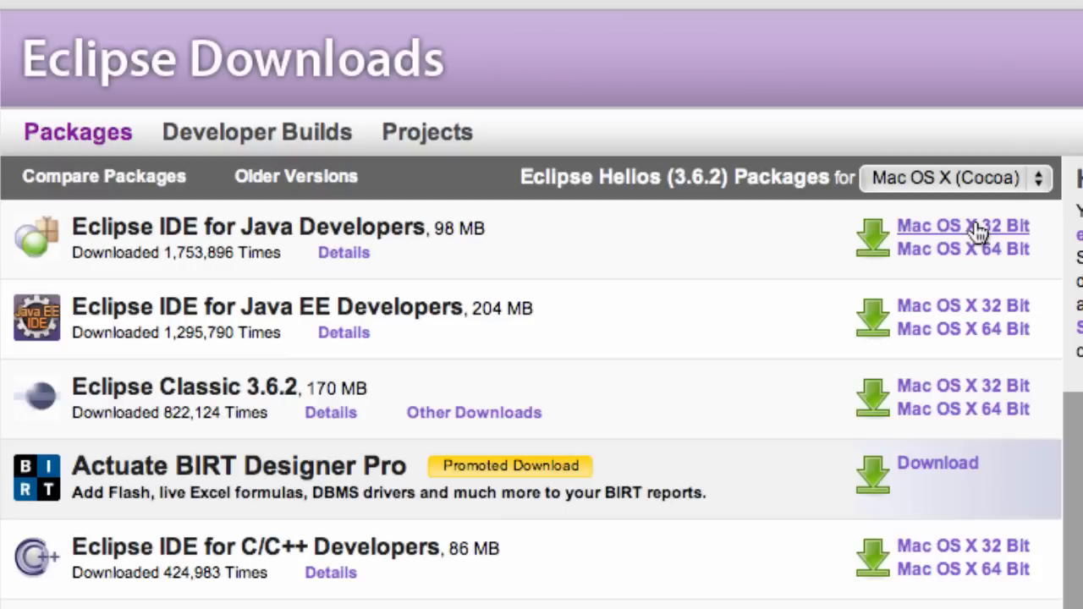
mouse_move(978, 233)
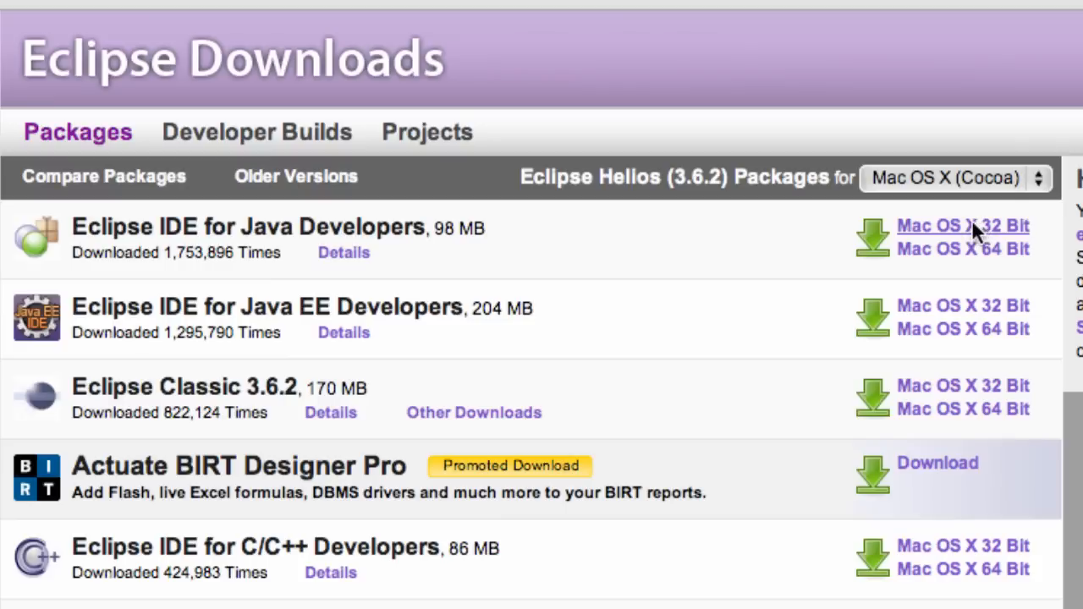
- Choose the Mac OS X 32-bit Eclipse IDE for Java Developers and reach the mirror list
left_click(962, 226)
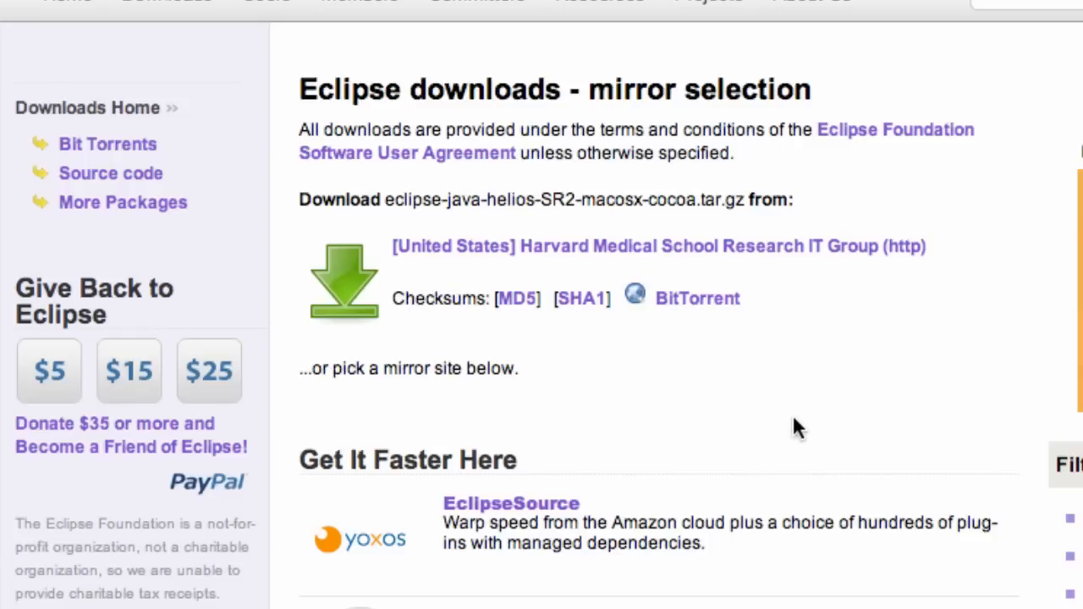
scroll("down", 3)
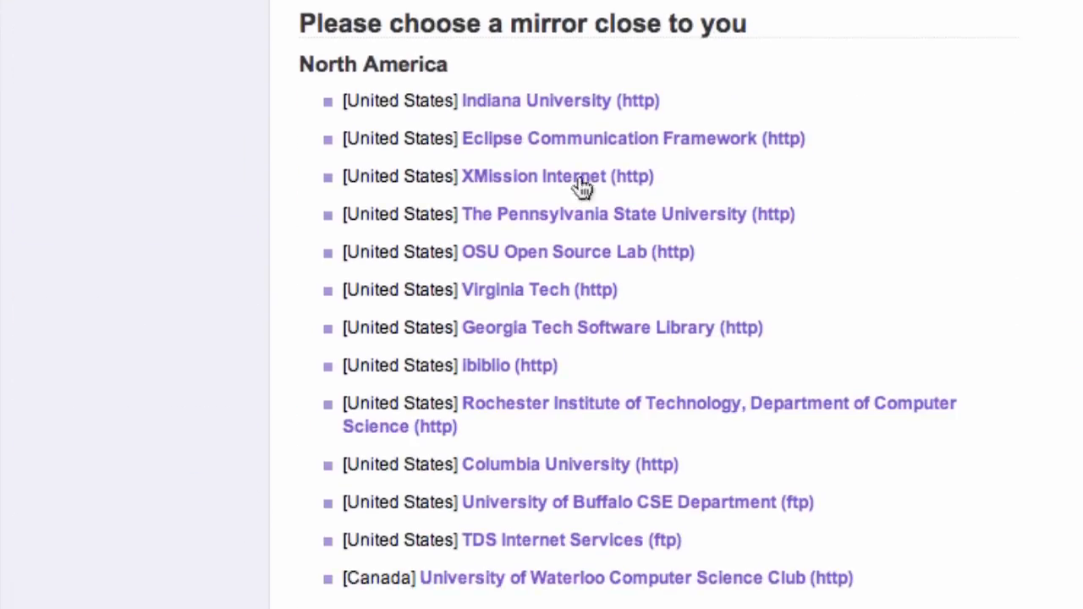
mouse_move(561, 342)
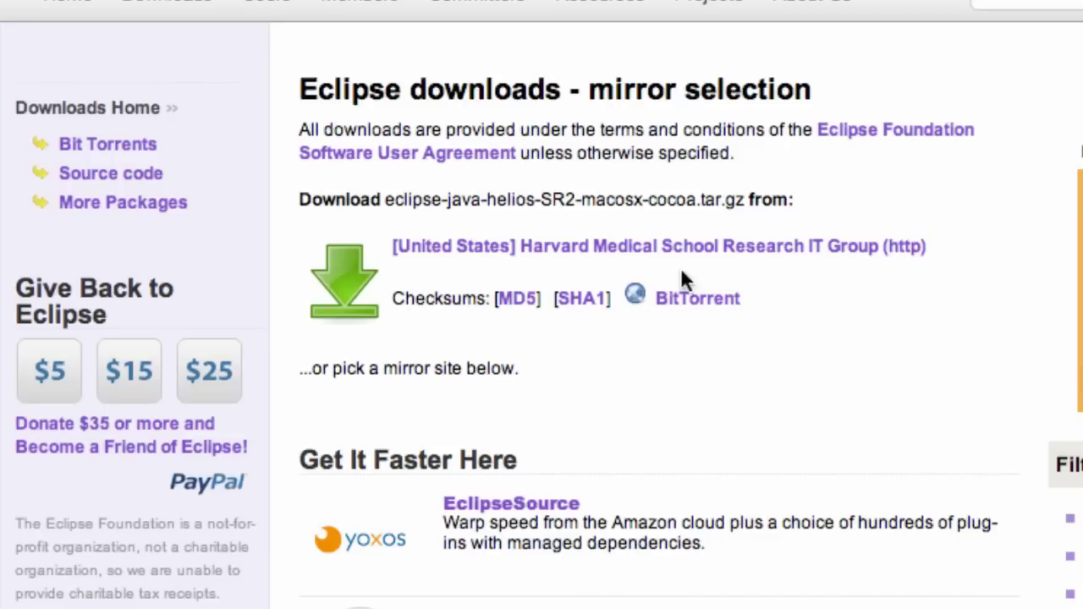
mouse_move(673, 255)
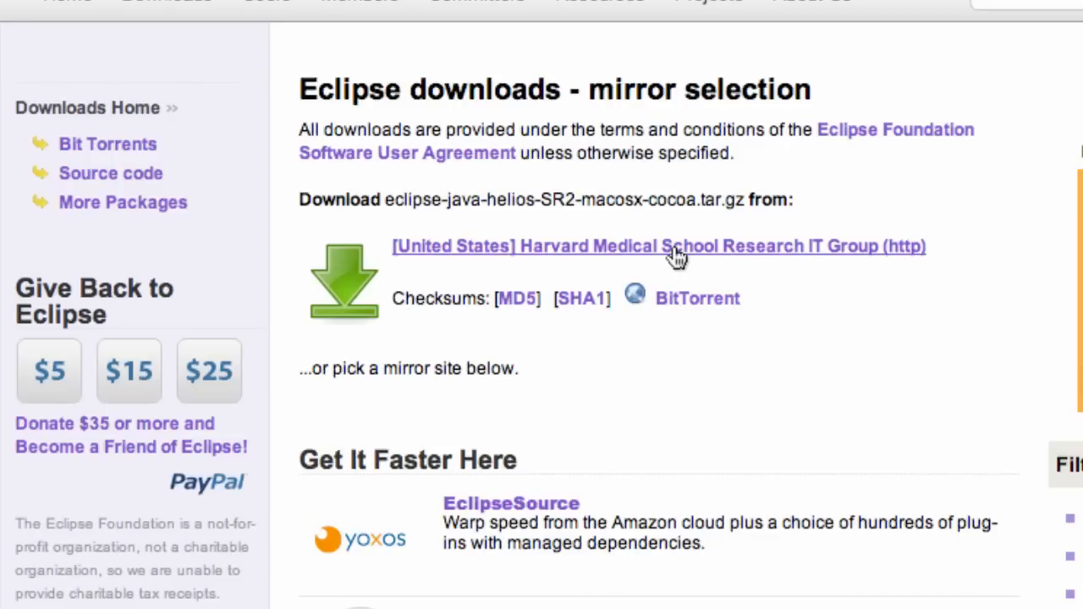
mouse_move(516, 234)
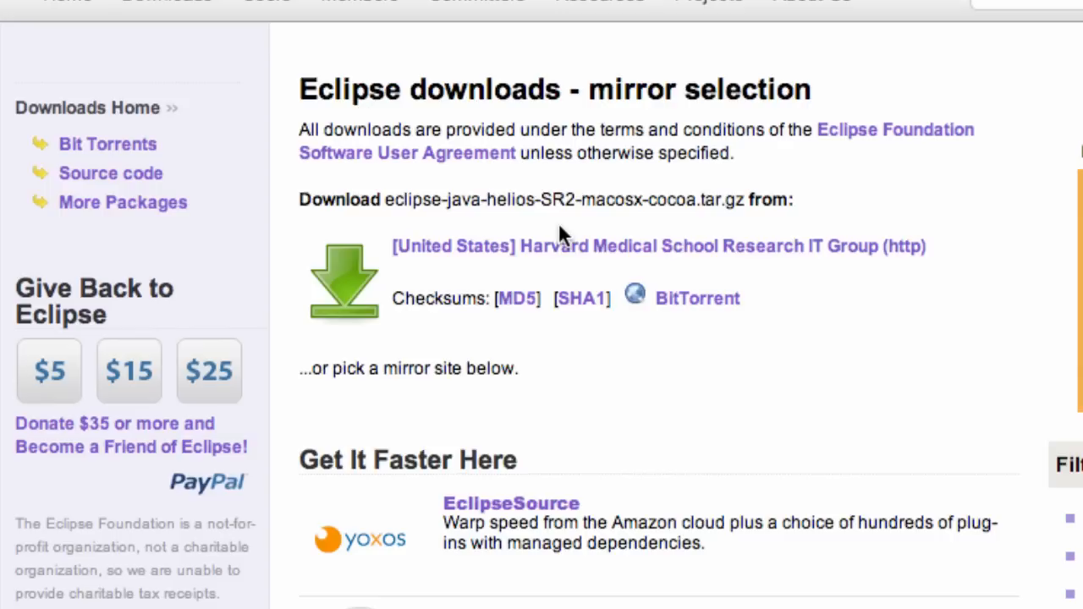
mouse_move(562, 228)
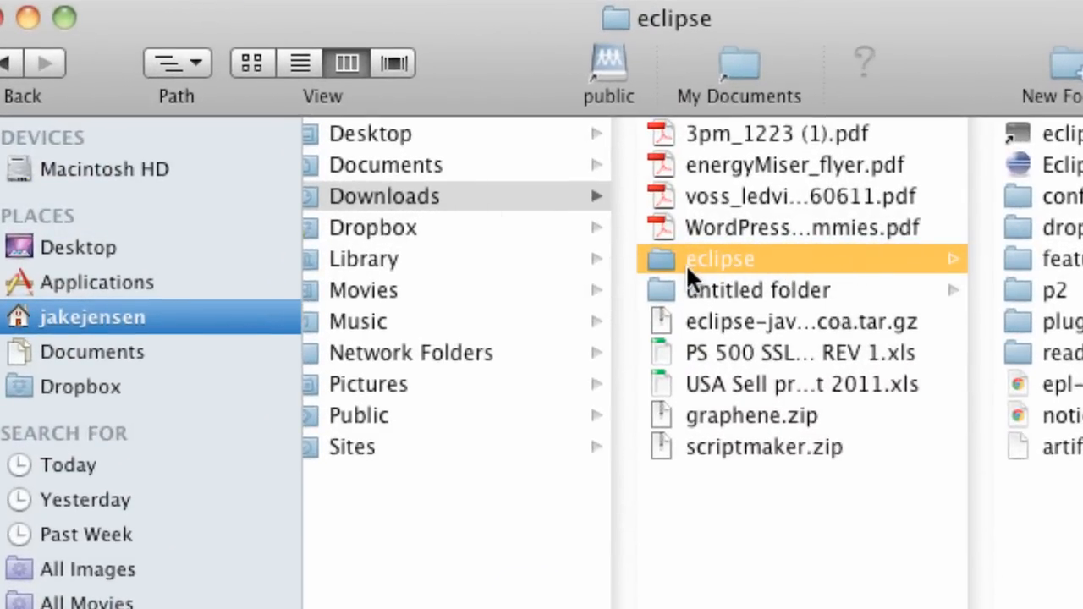
- Move the eclipse folder to the top of Macintosh HD and launch the Eclipse application
left_click_drag(720, 259, 237, 152)
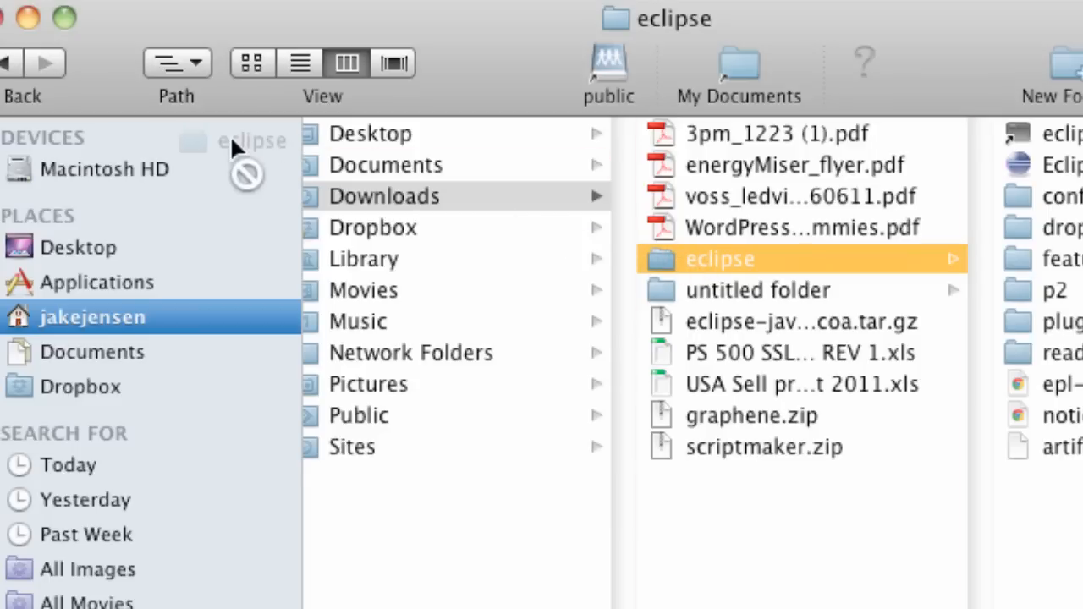
left_click(102, 169)
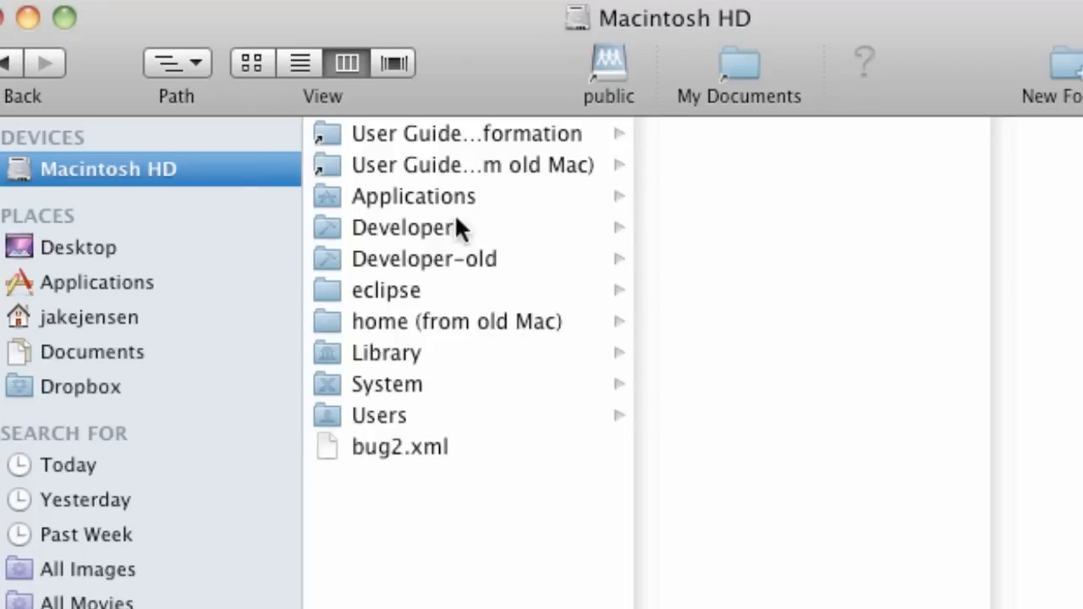
mouse_move(392, 303)
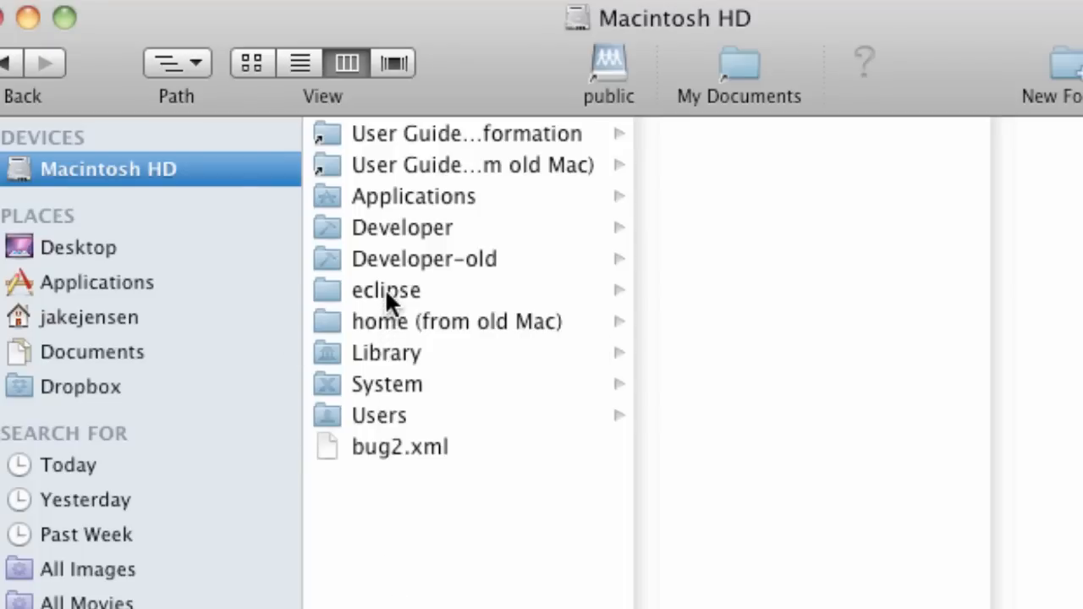
left_click(385, 291)
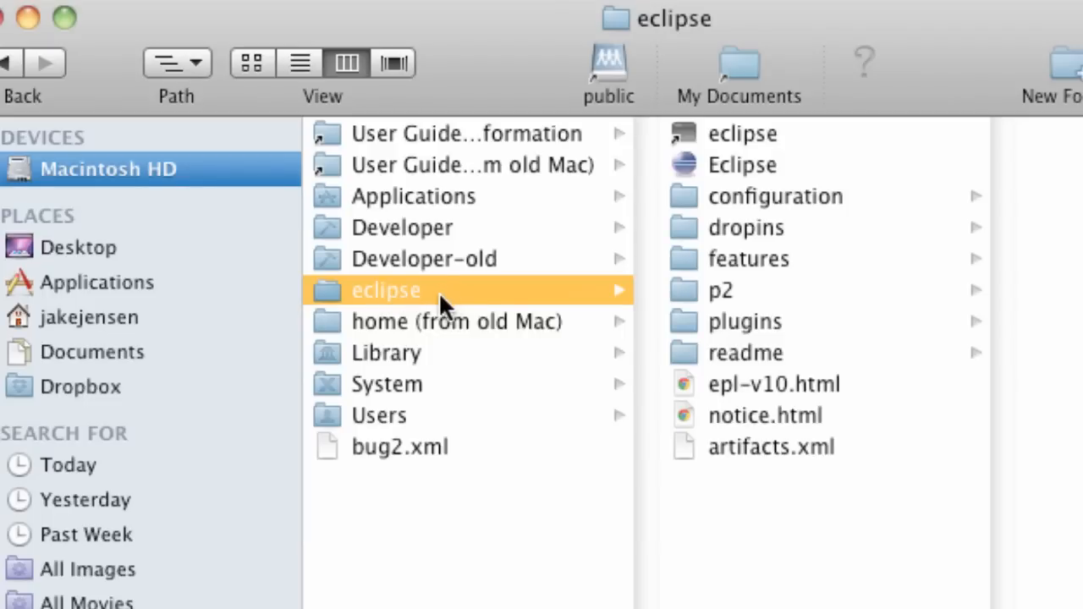
mouse_move(692, 178)
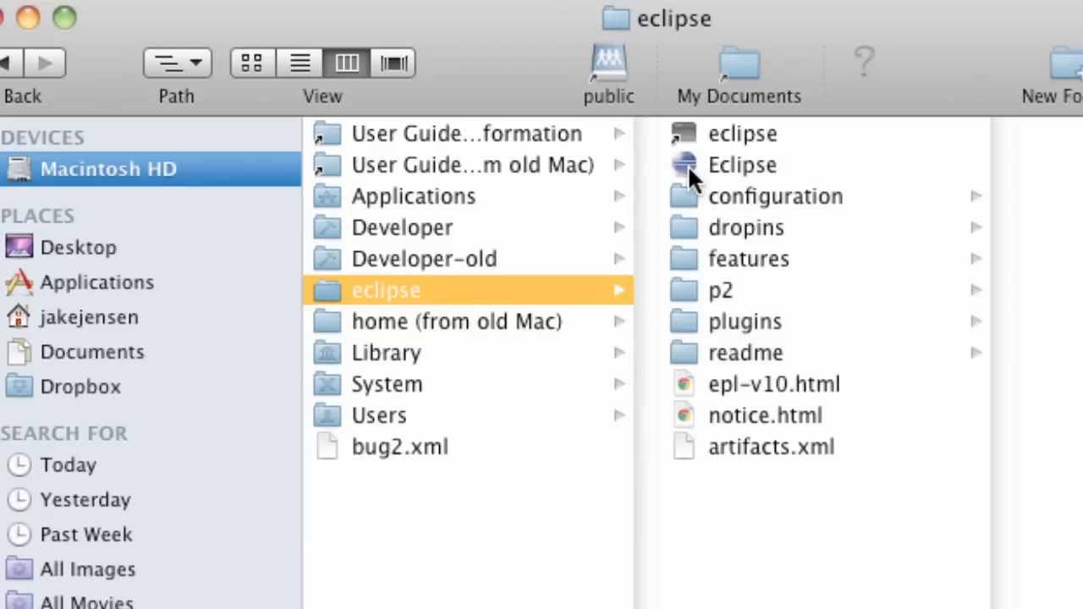
mouse_move(717, 173)
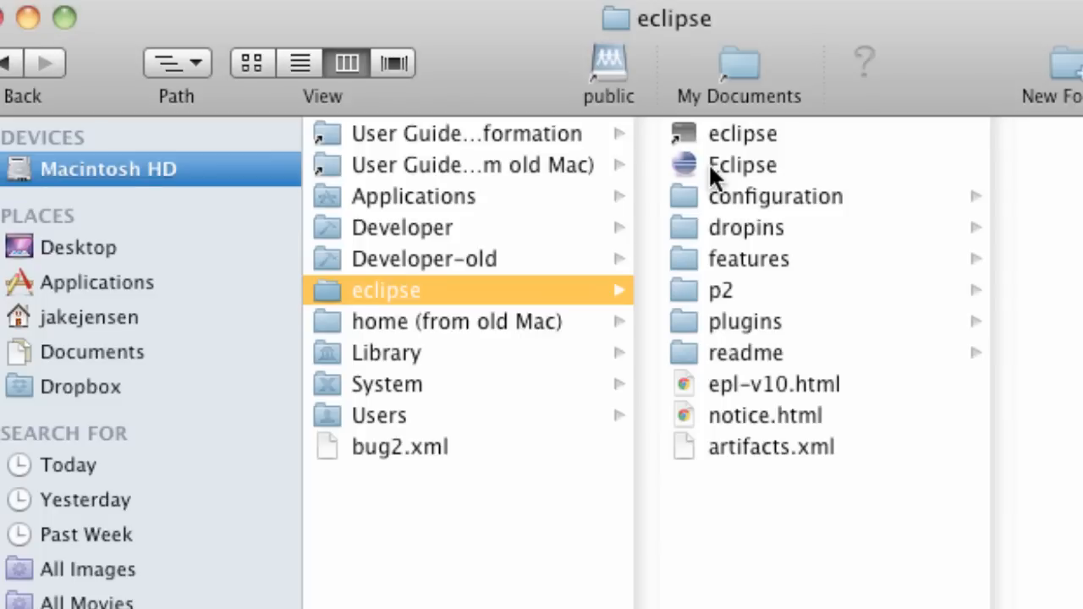
mouse_move(721, 176)
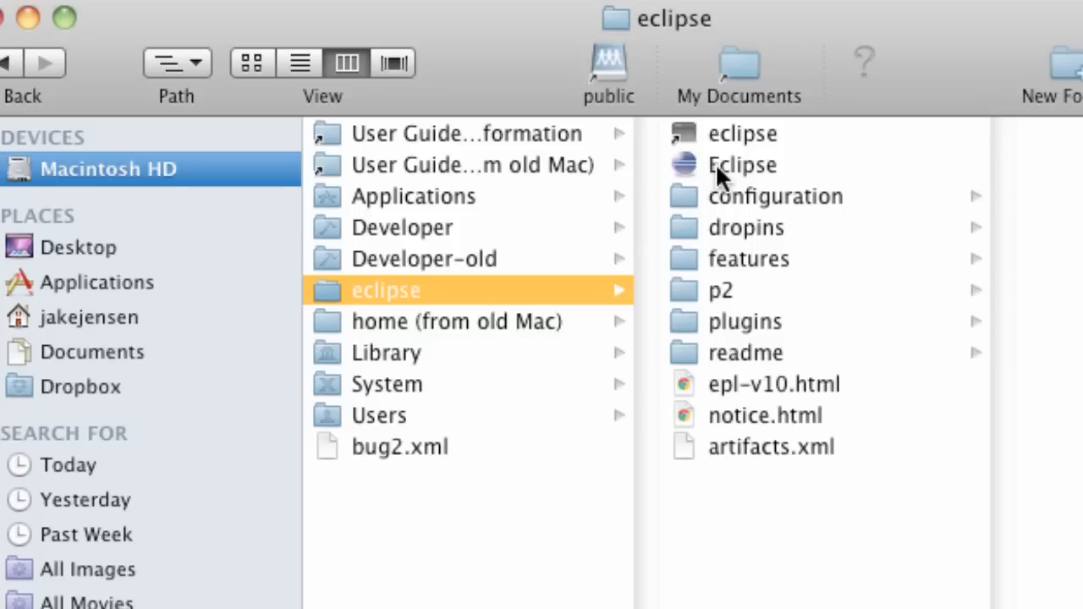
left_click(742, 166)
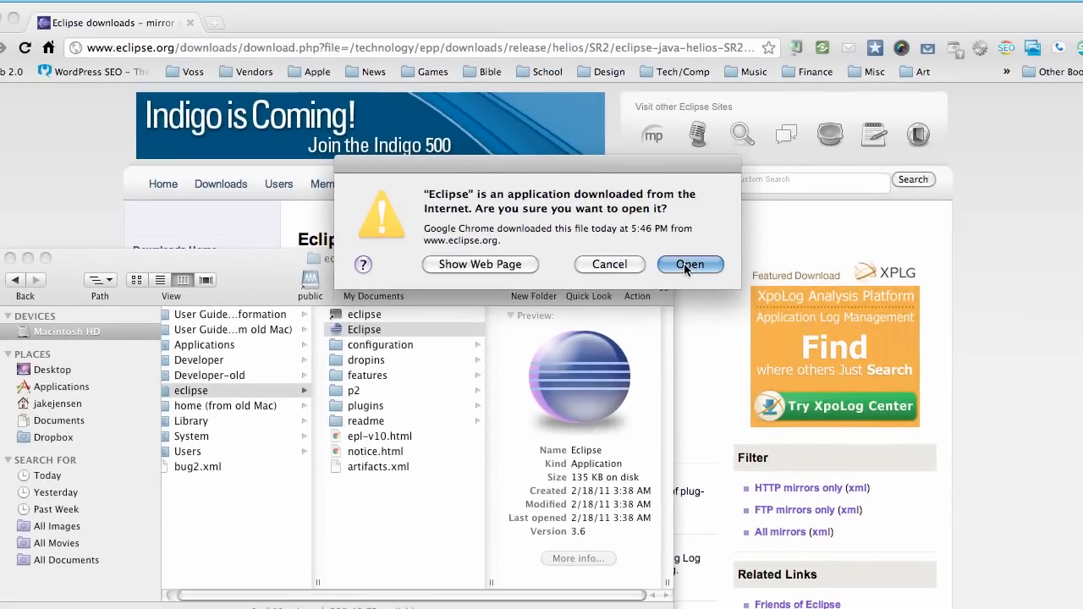
- Approve the internet-download warning so Eclipse Helios starts up
left_click(688, 264)
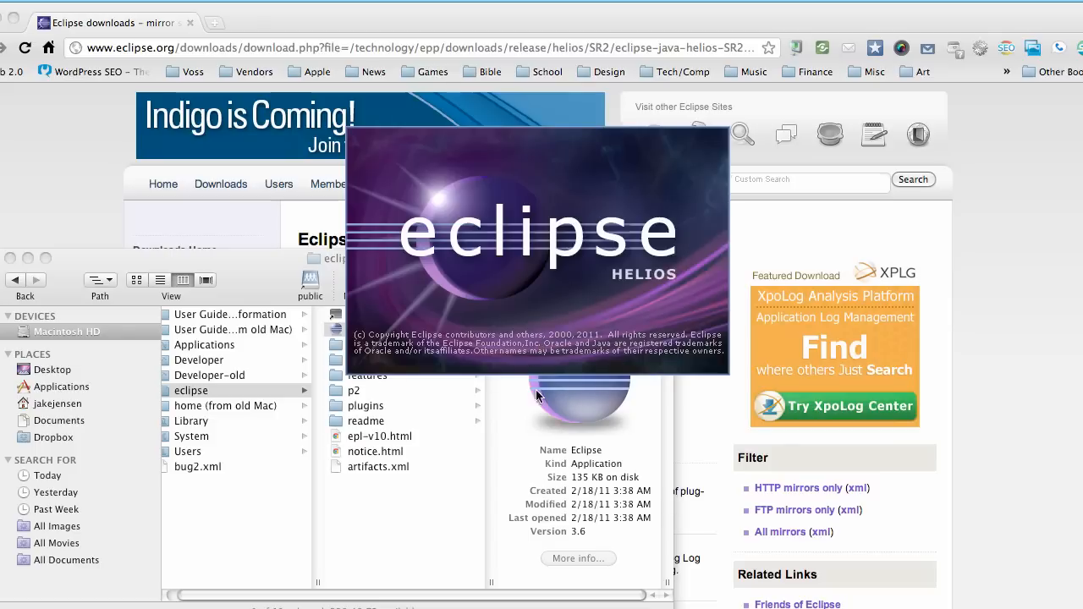
mouse_move(528, 369)
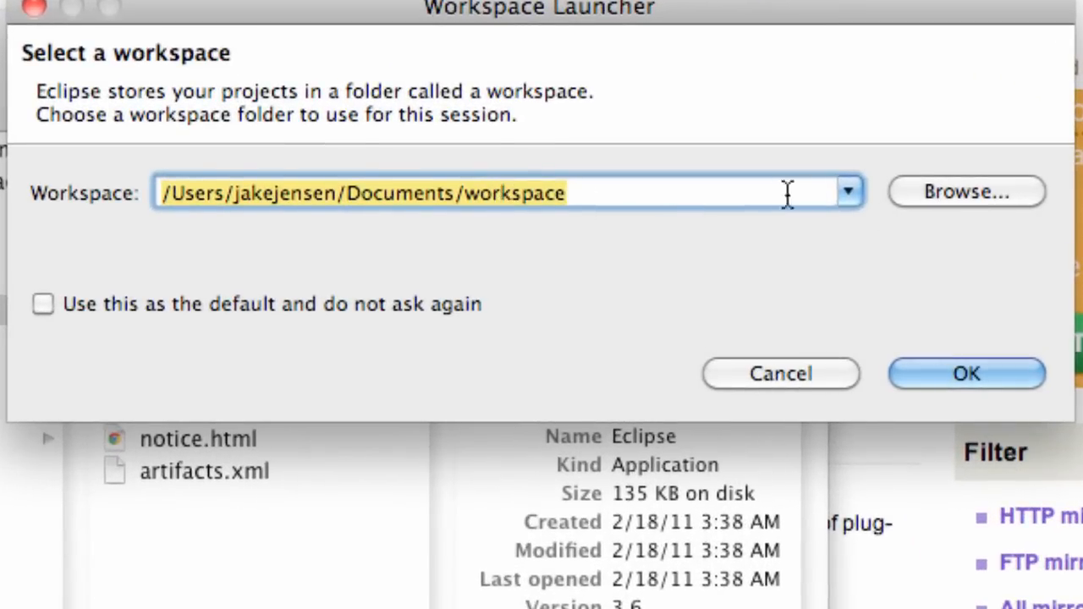
mouse_move(389, 224)
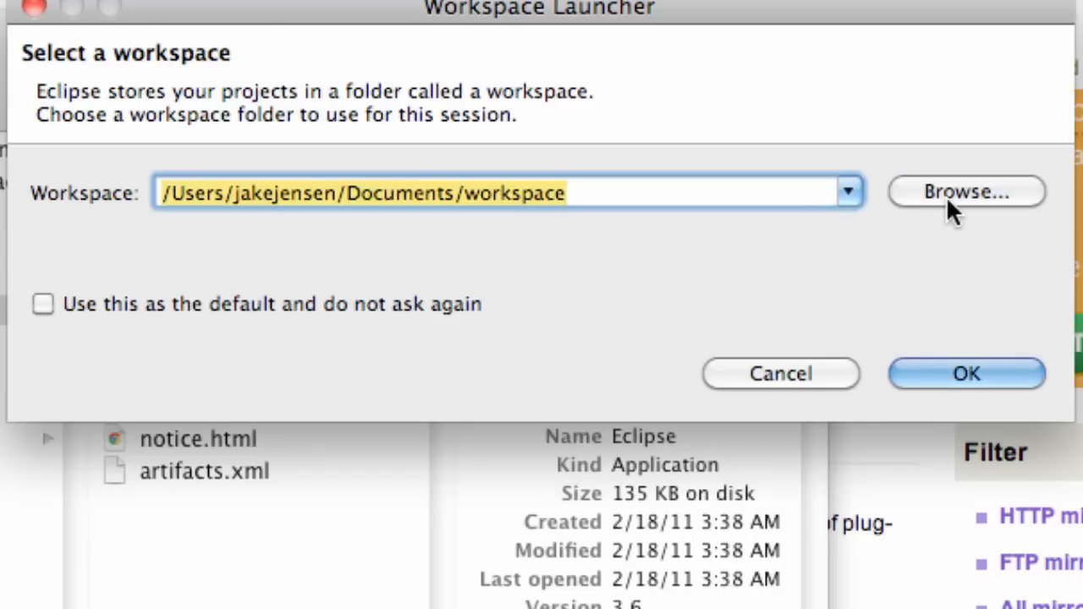
- Create a thenewboston folder in Documents and start Eclipse with it as the workspace
left_click(974, 190)
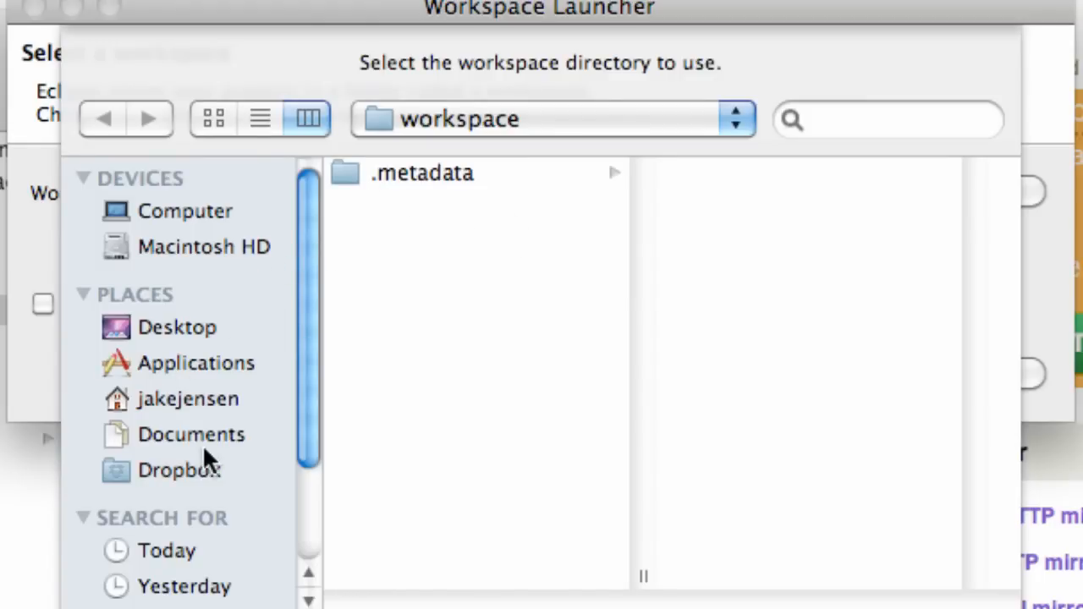
left_click(193, 433)
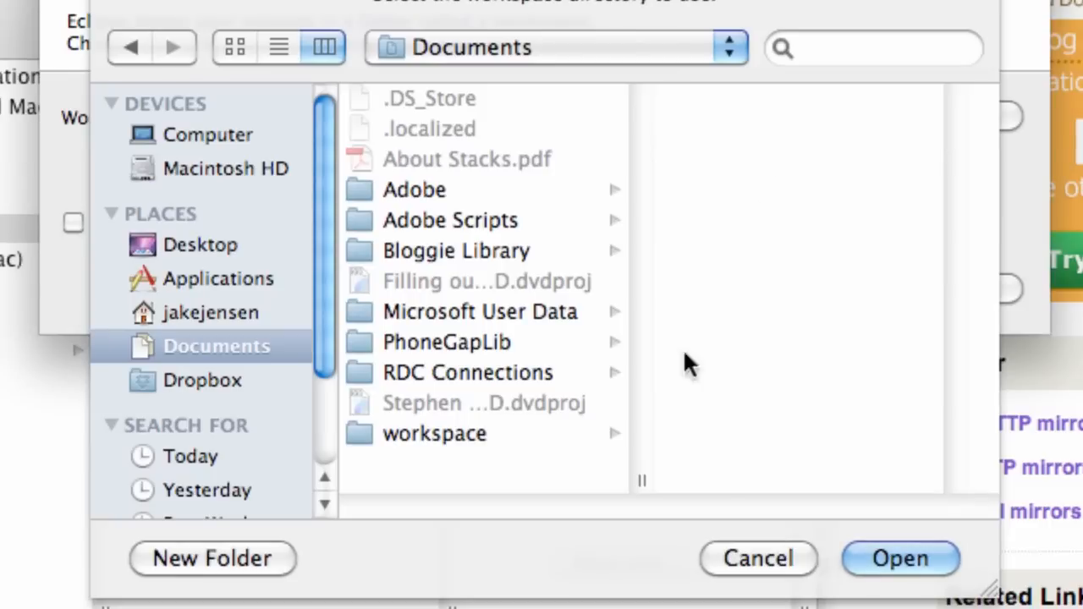
mouse_move(396, 471)
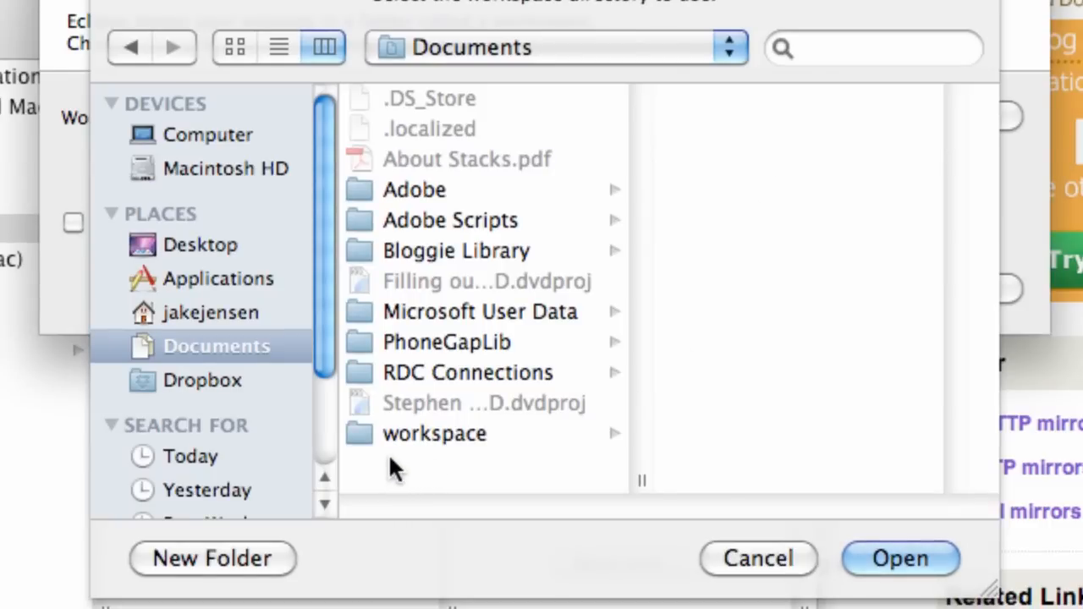
left_click(211, 558)
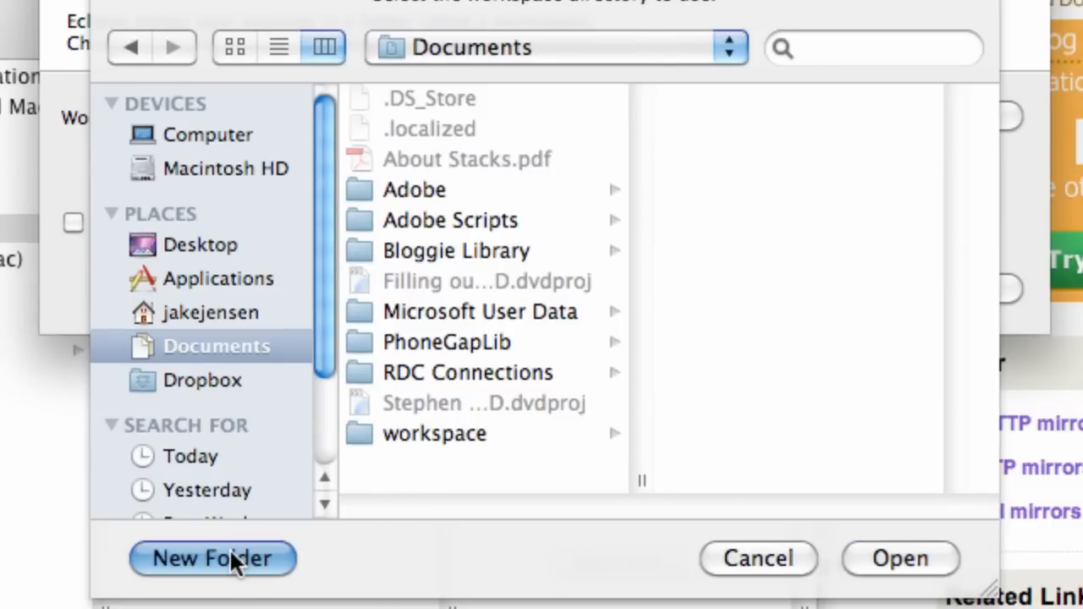
left_click(210, 559)
type("thenewboston")
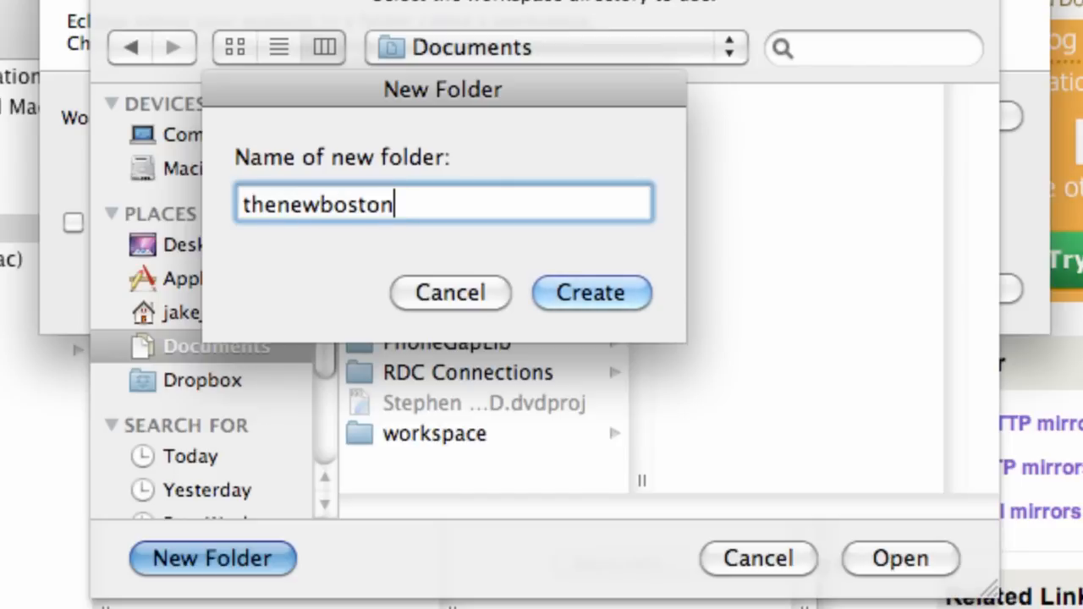
left_click(591, 291)
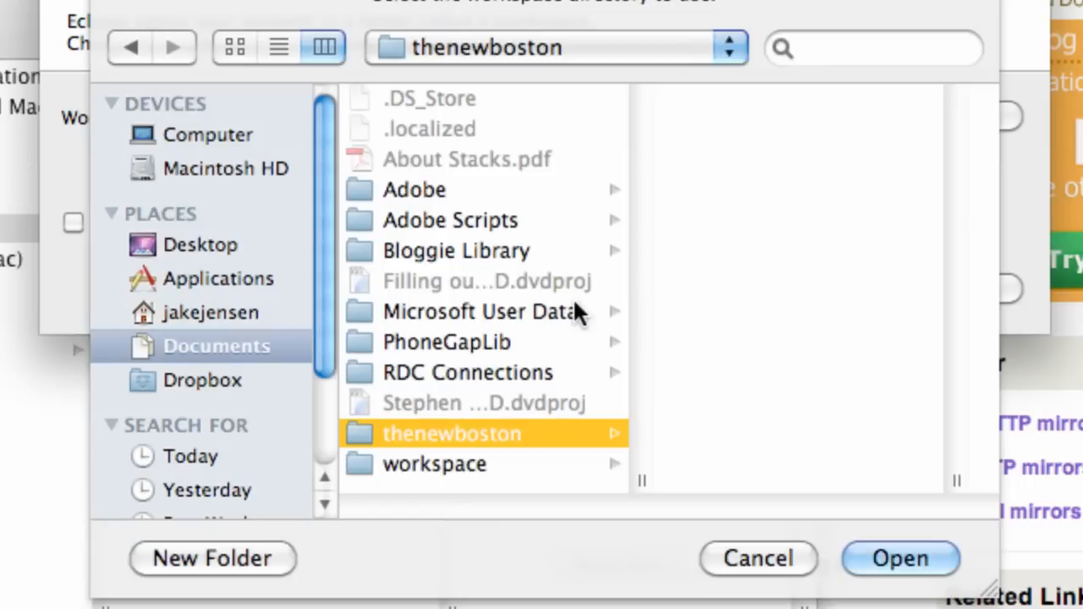
mouse_move(566, 444)
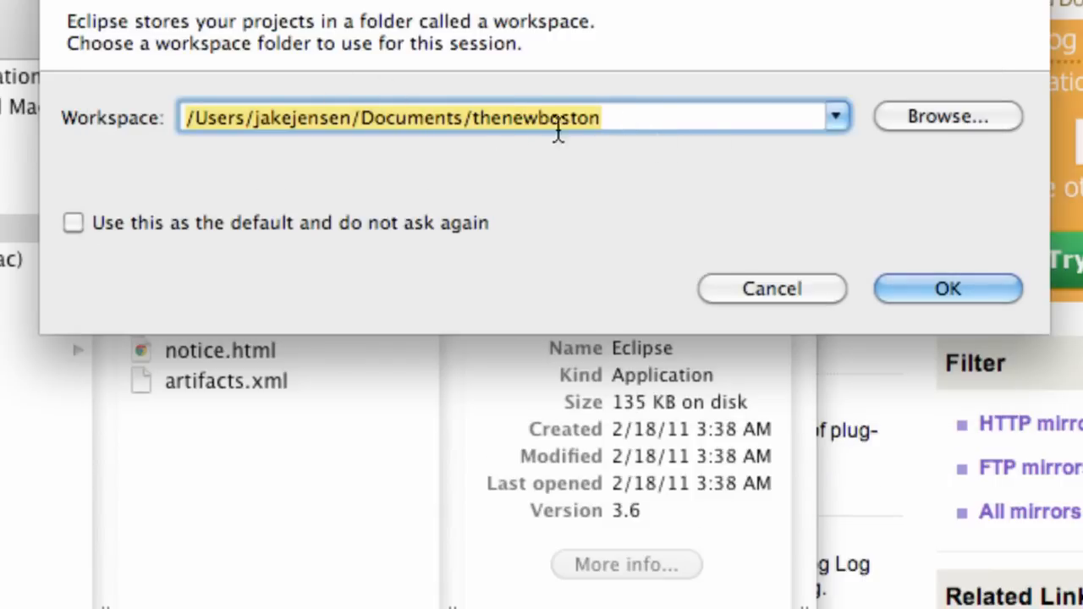
mouse_move(499, 117)
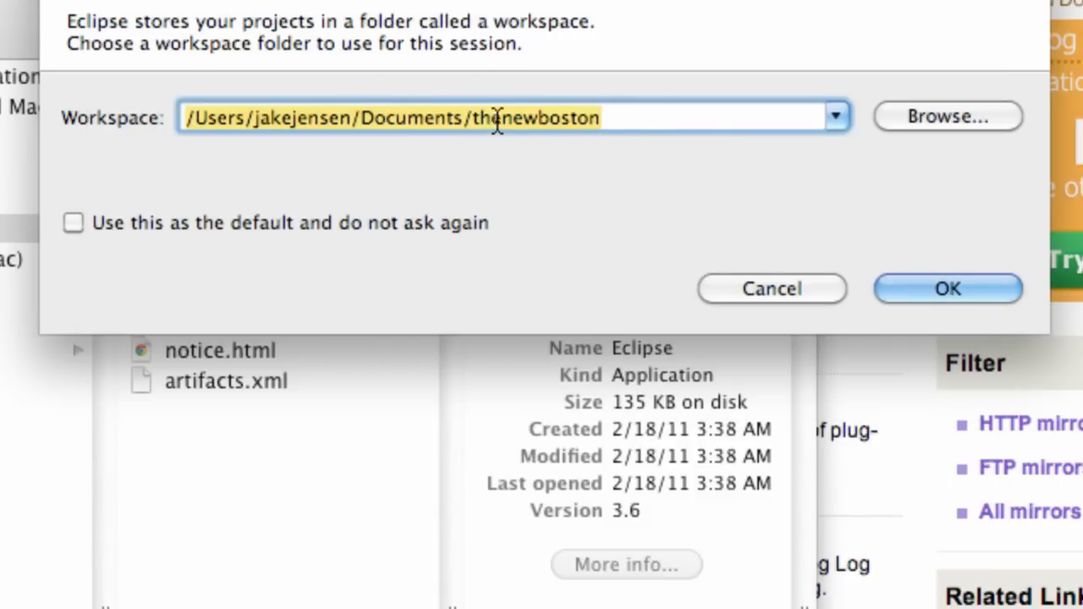
left_click(947, 287)
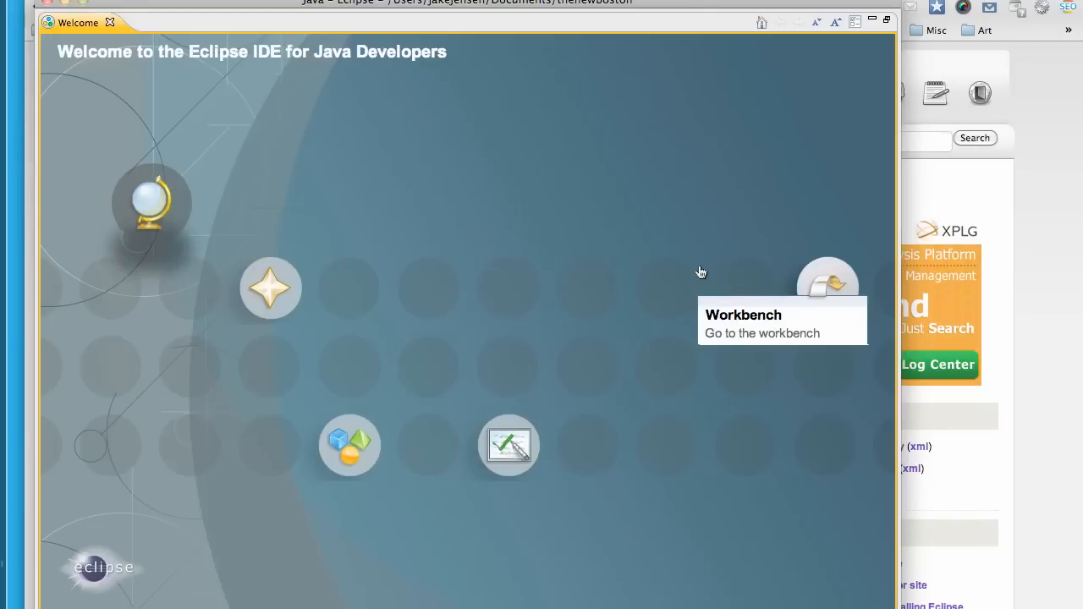
mouse_move(105, 30)
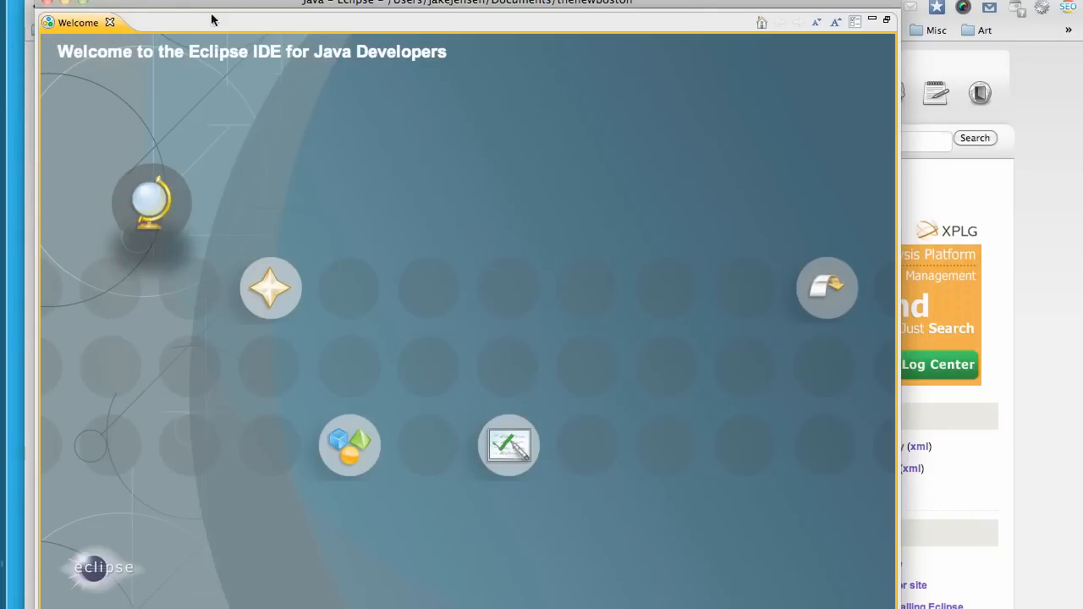
mouse_move(109, 24)
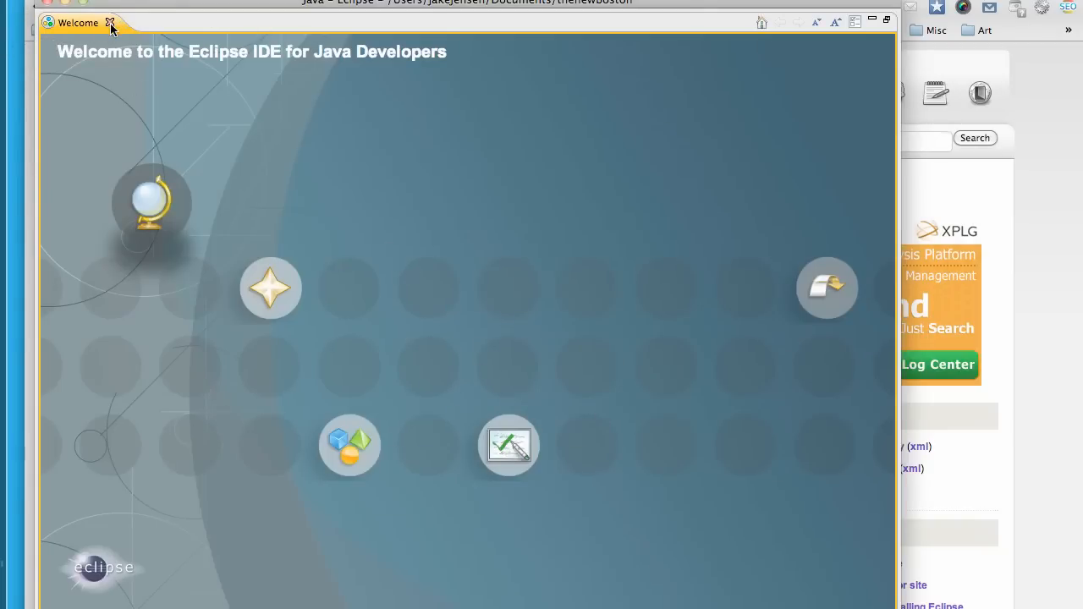
- Close the Welcome tab to reveal the empty Java workbench
left_click(110, 20)
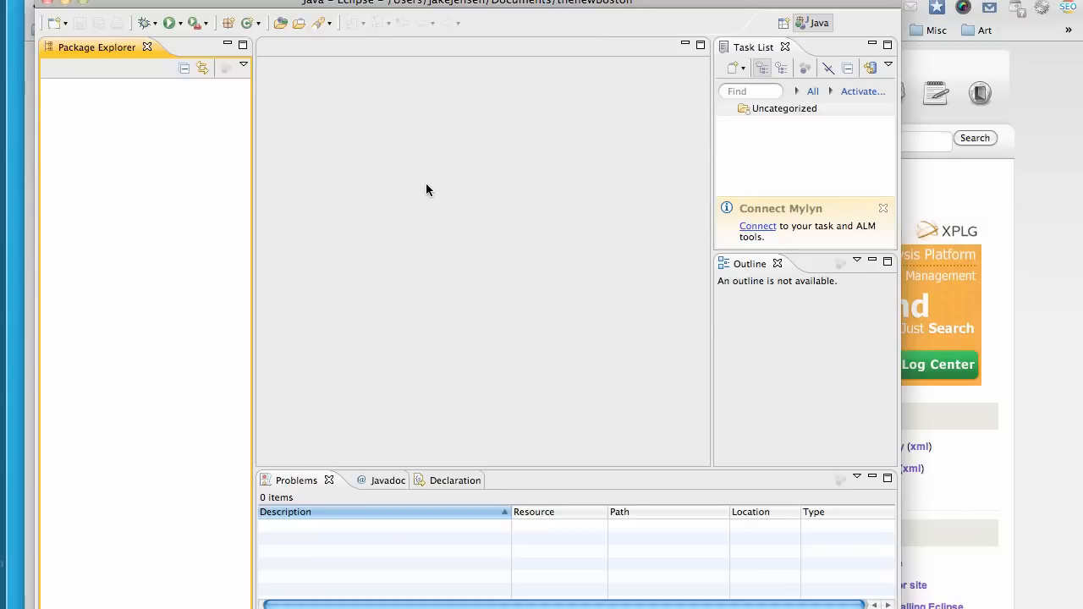
mouse_move(449, 322)
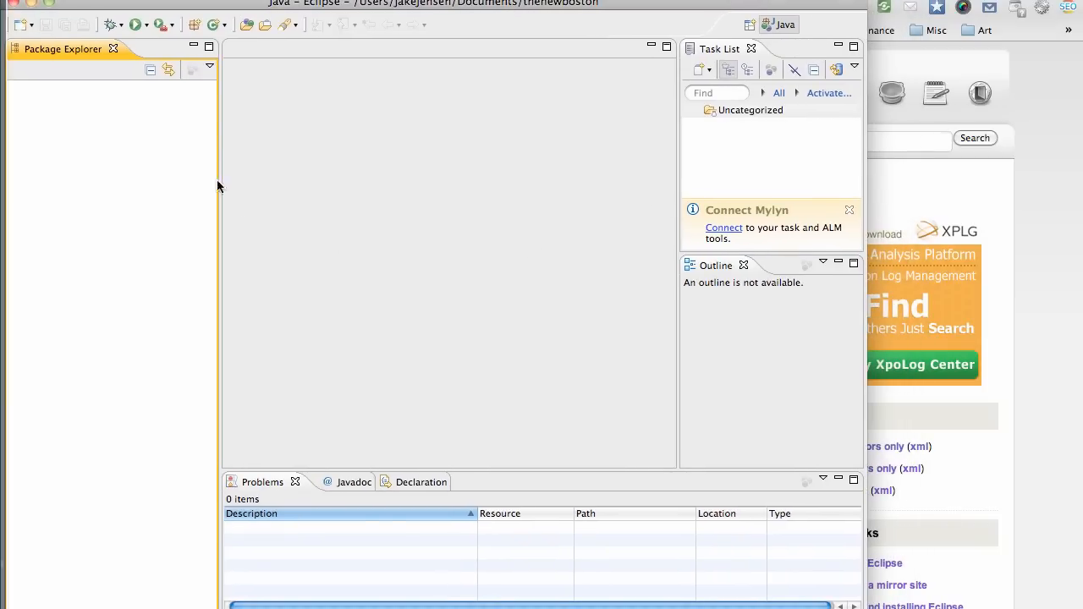
mouse_move(27, 58)
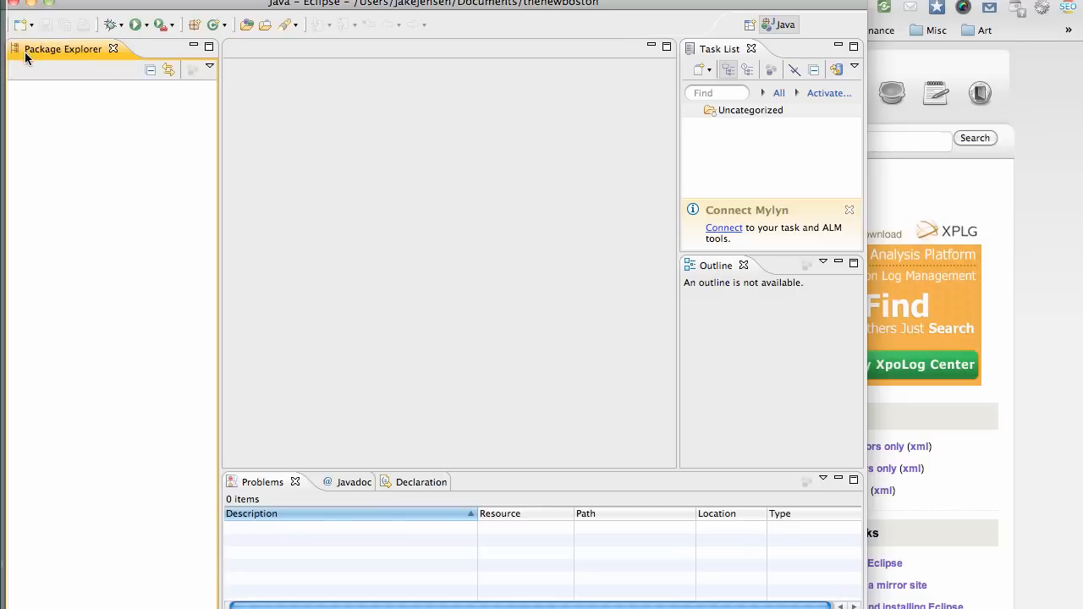
mouse_move(235, 213)
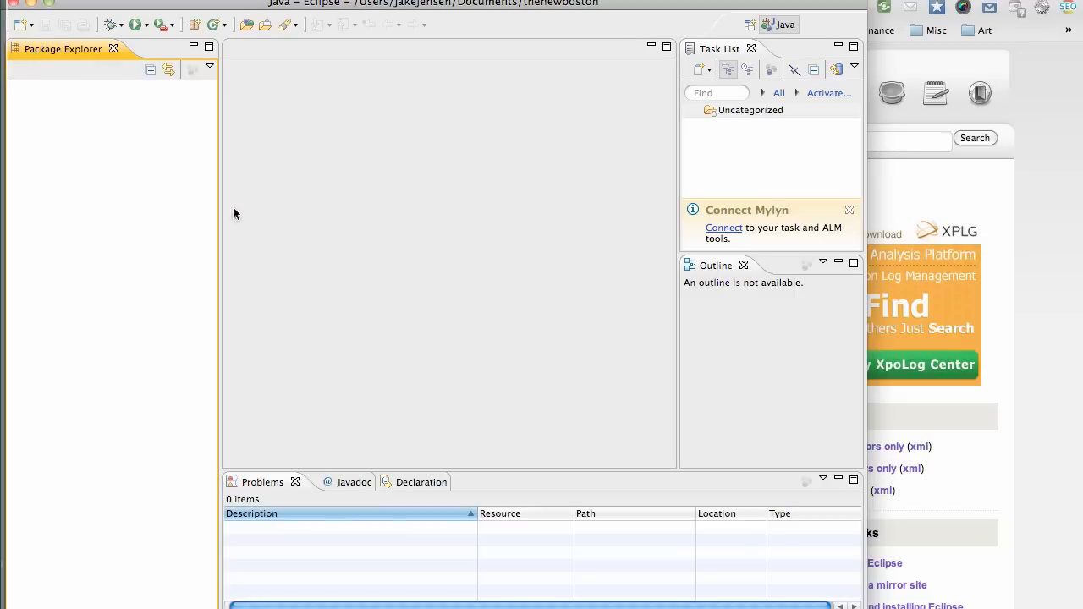
mouse_move(411, 159)
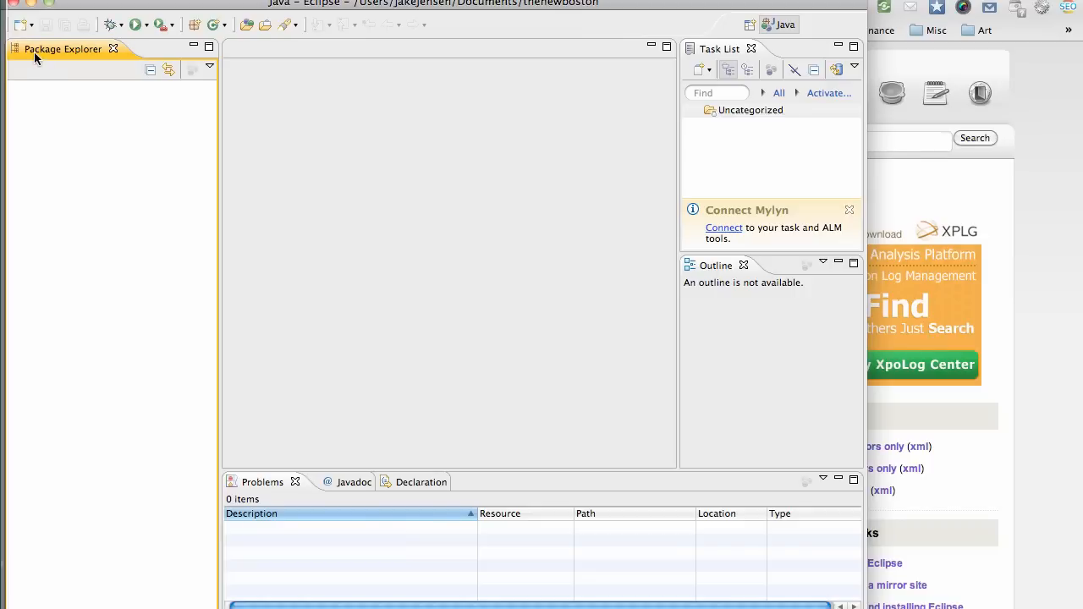
mouse_move(57, 61)
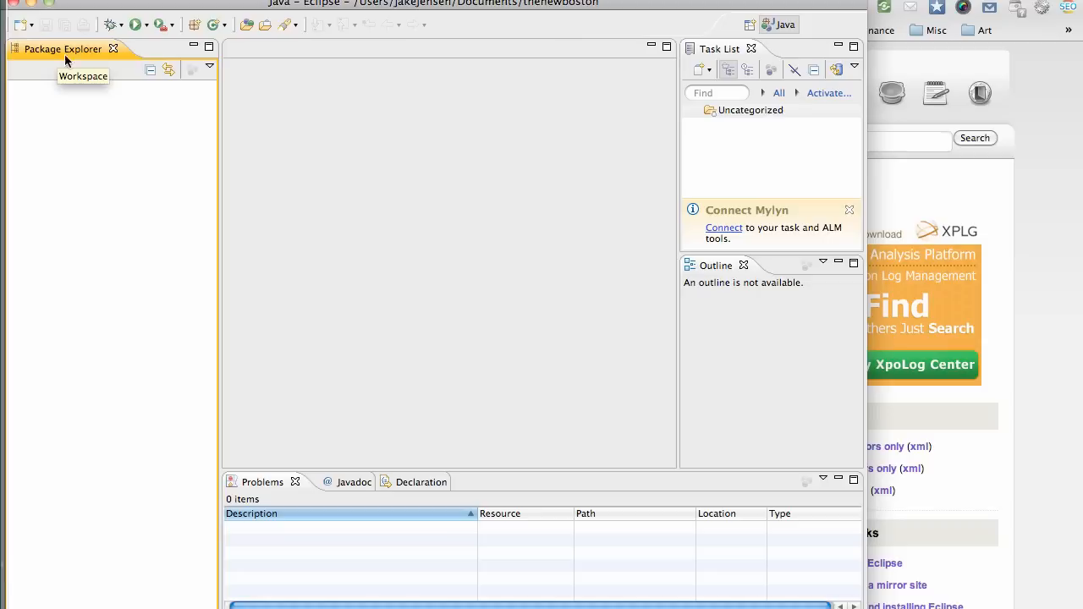
mouse_move(352, 237)
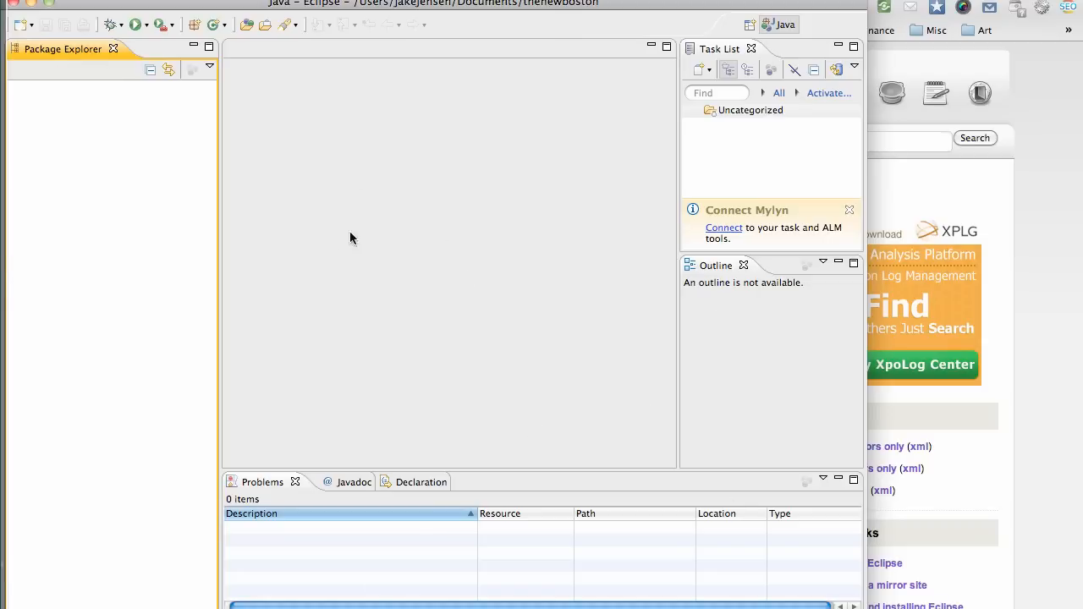
mouse_move(339, 325)
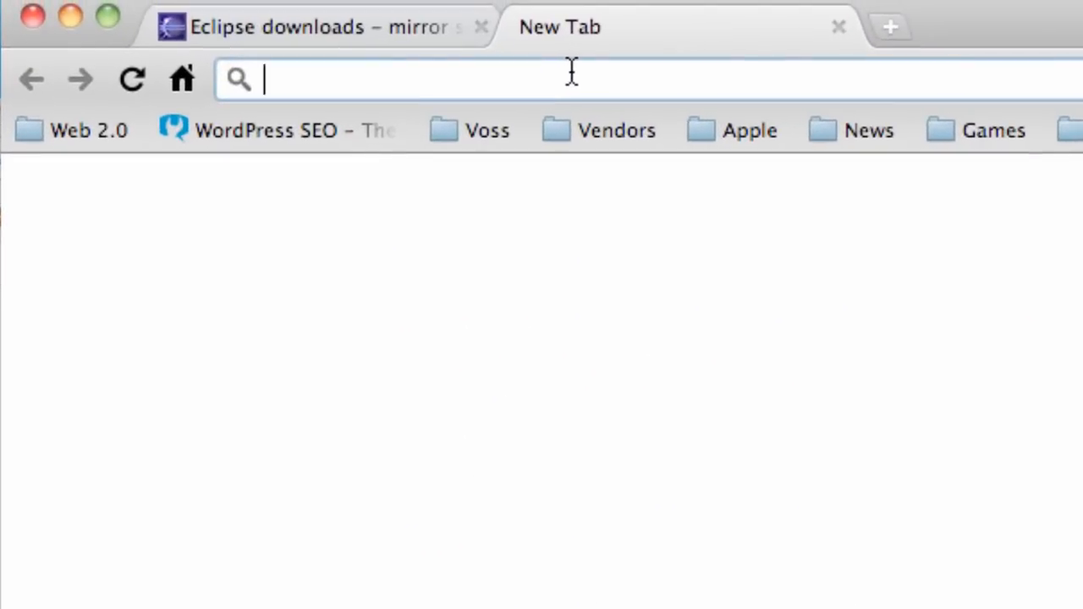
- Search for 'android adt' and open the ADT Plugin for Eclipse page
type("android adt")
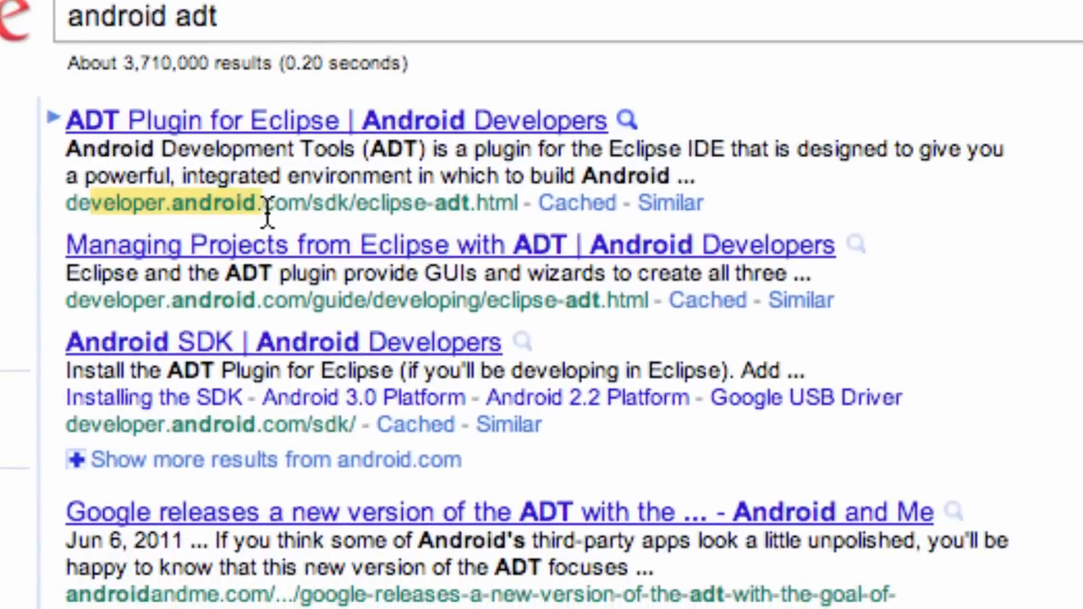
mouse_move(318, 122)
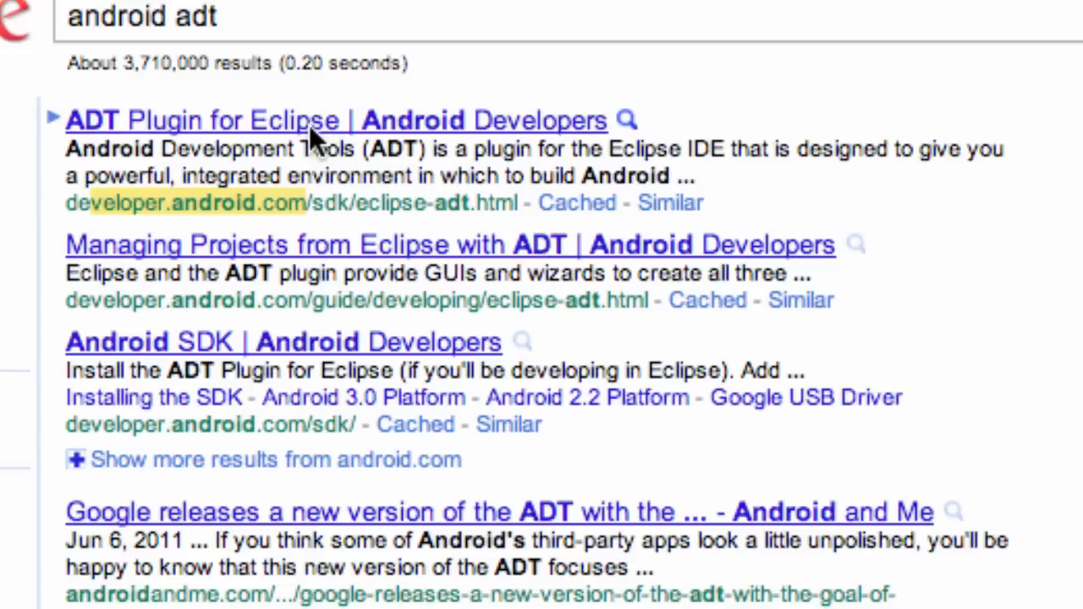
left_click(210, 120)
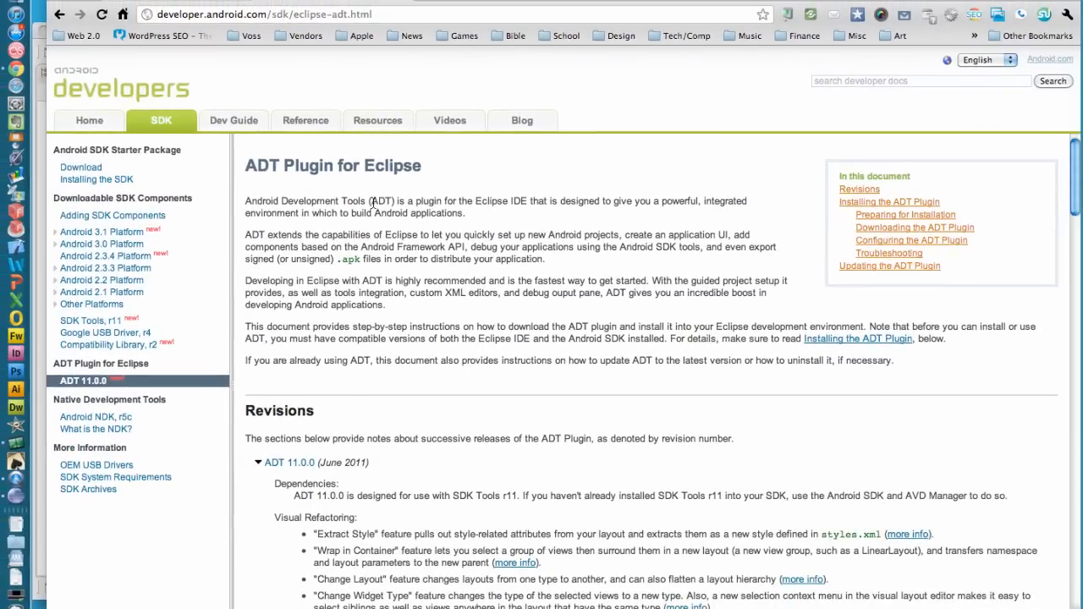
mouse_move(336, 338)
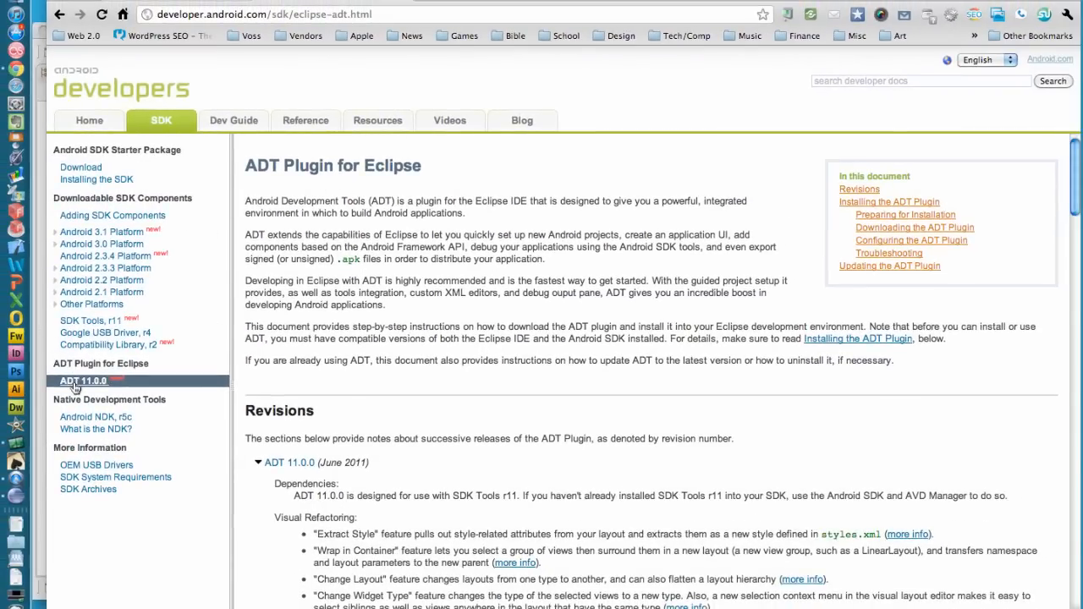
scroll("down", 3)
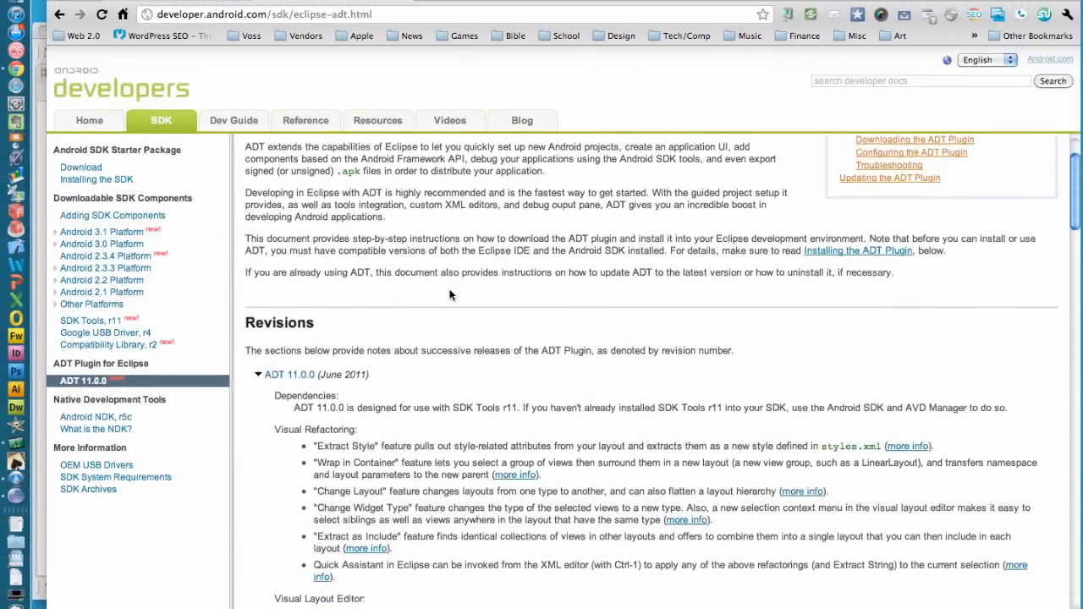
scroll("down", 3)
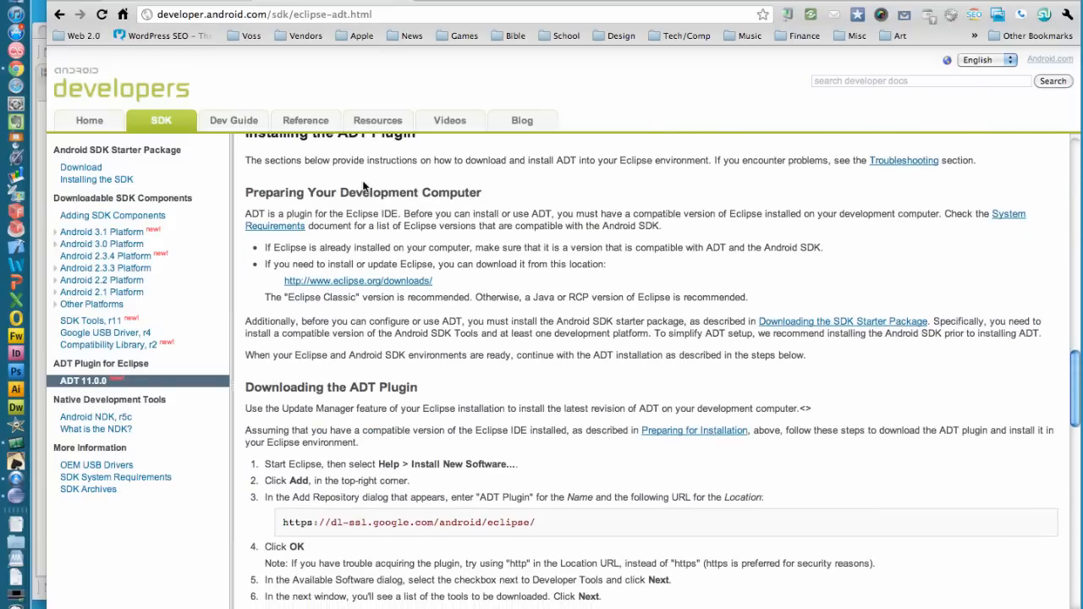
scroll("down", 3)
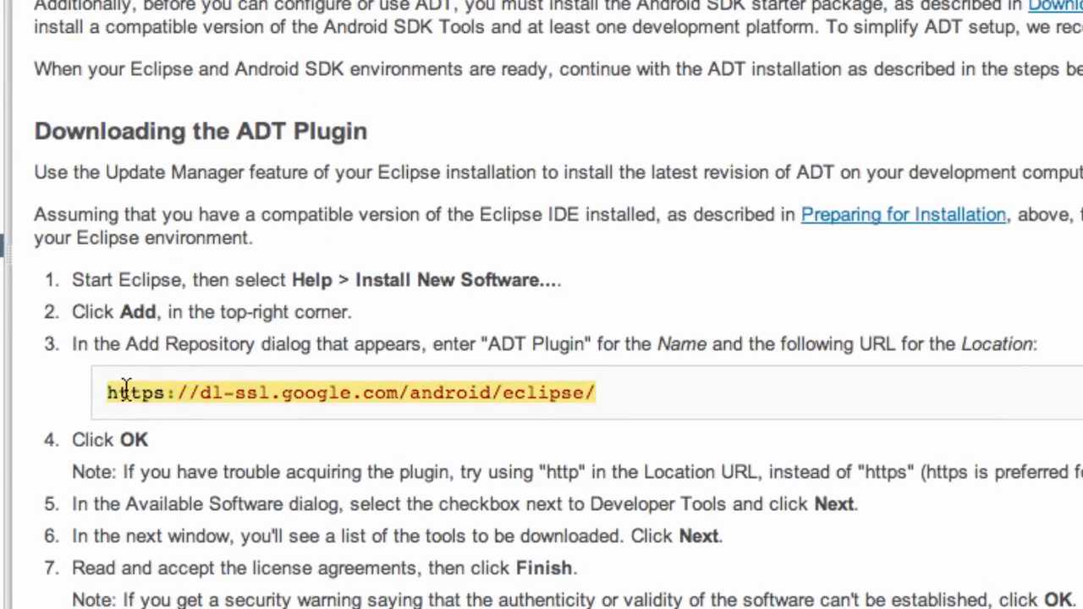
mouse_move(158, 381)
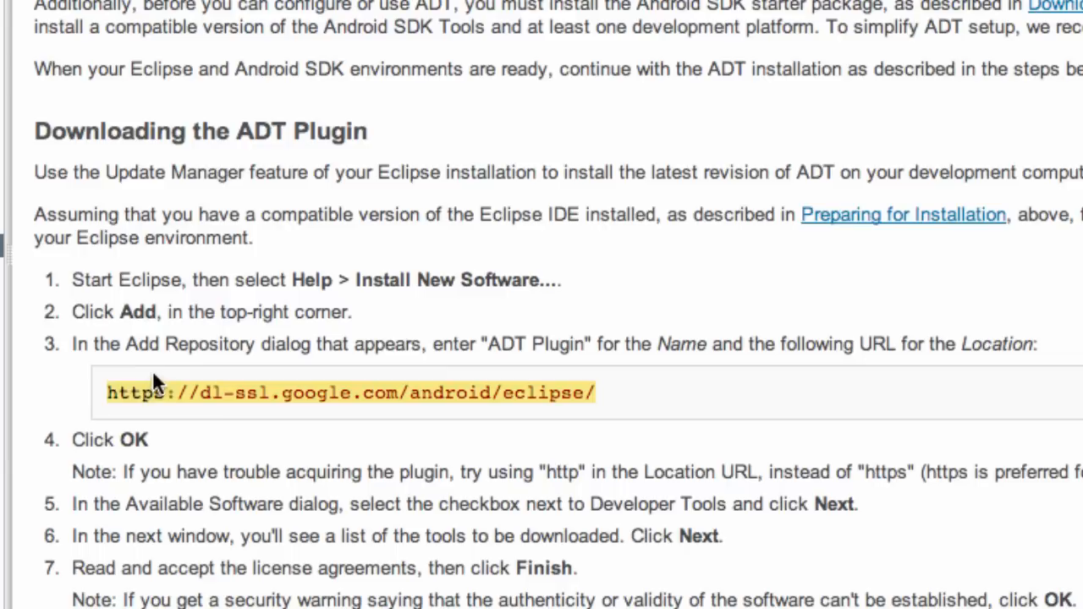
mouse_move(357, 227)
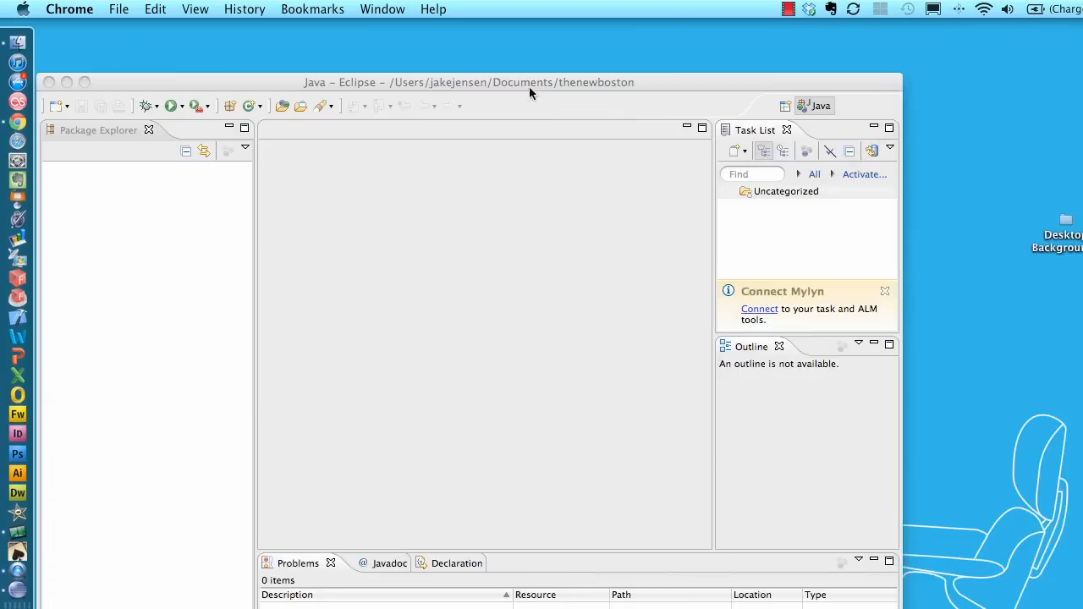
- Bring Eclipse forward and open the Install New Software dialog from Help
left_click(532, 81)
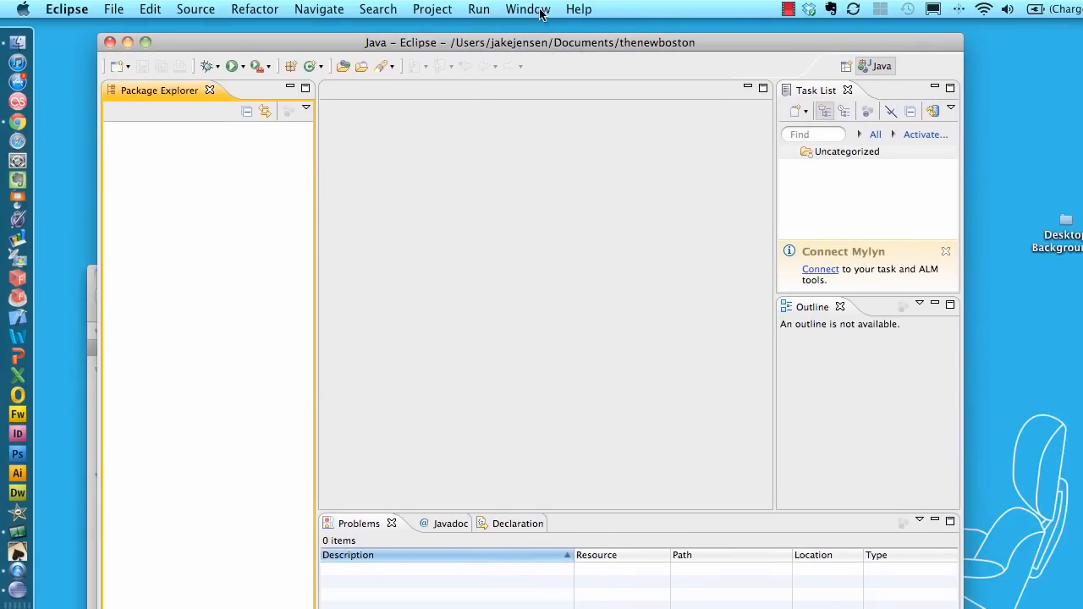
left_click(527, 9)
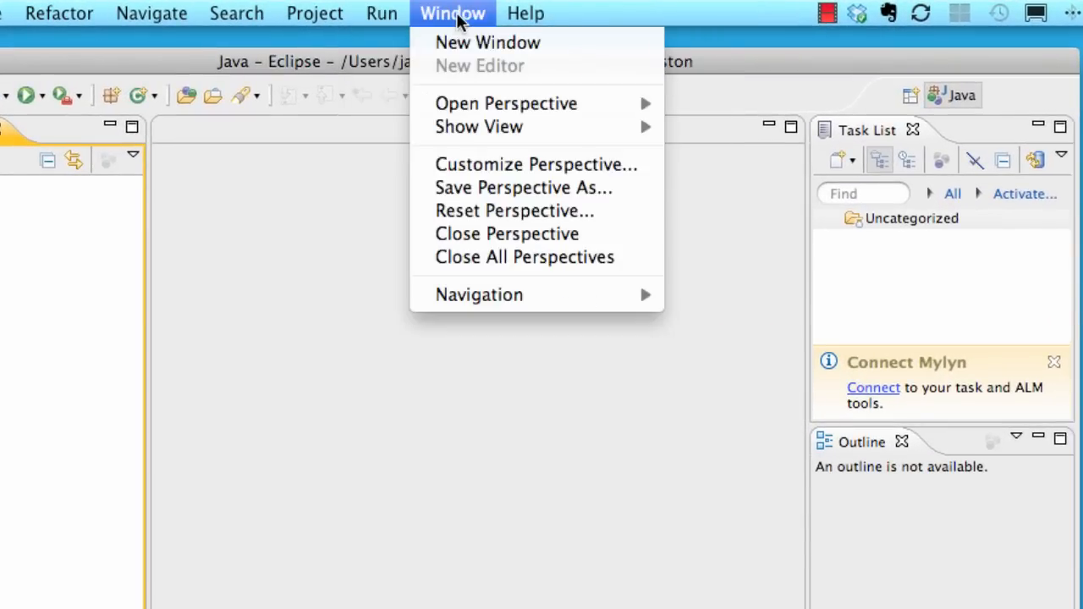
mouse_move(488, 322)
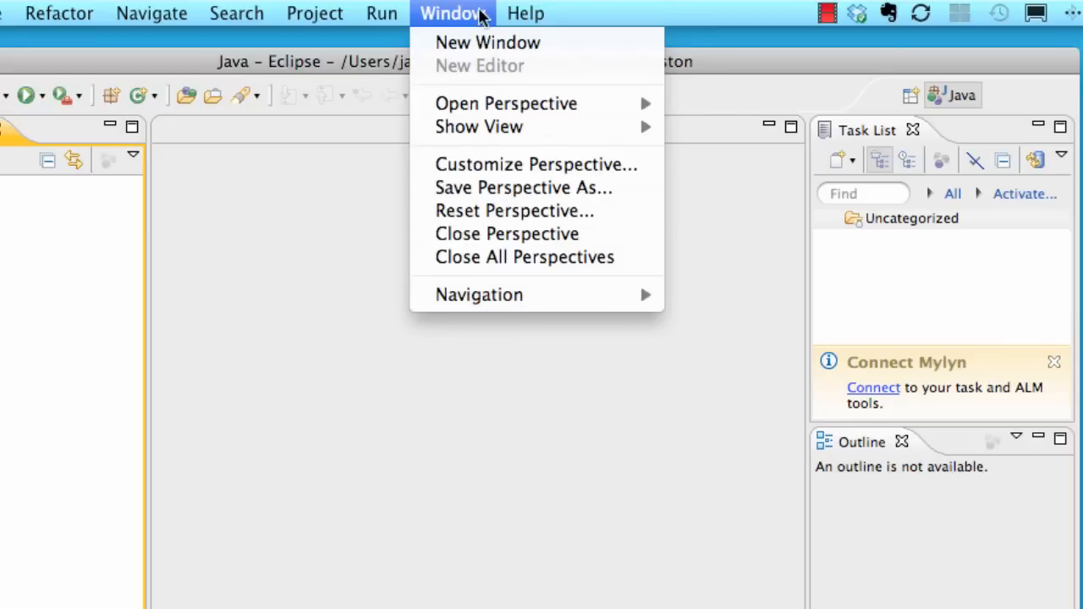
left_click(525, 14)
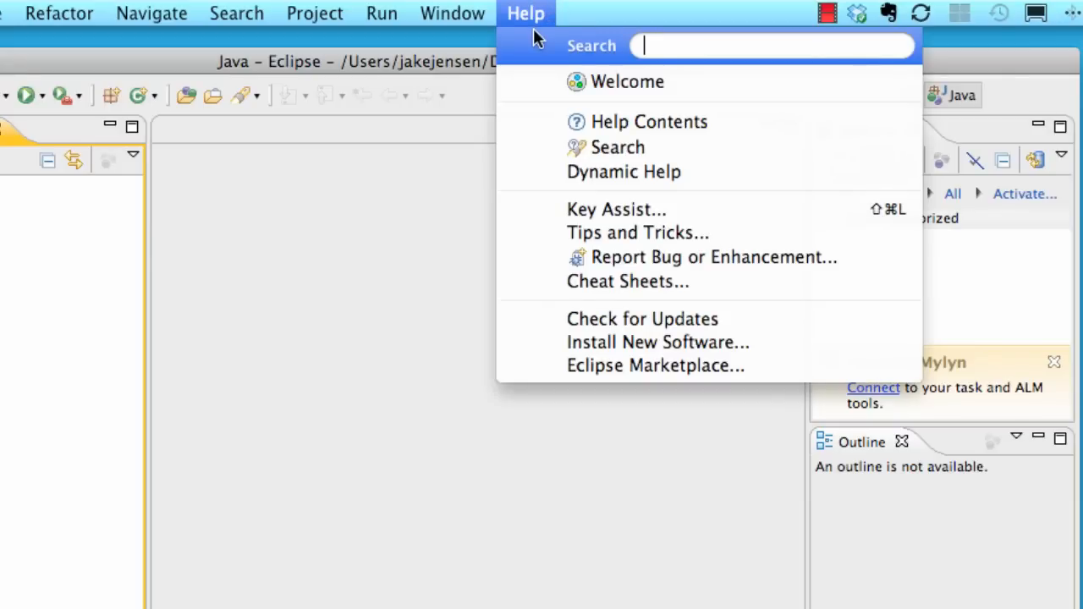
mouse_move(626, 348)
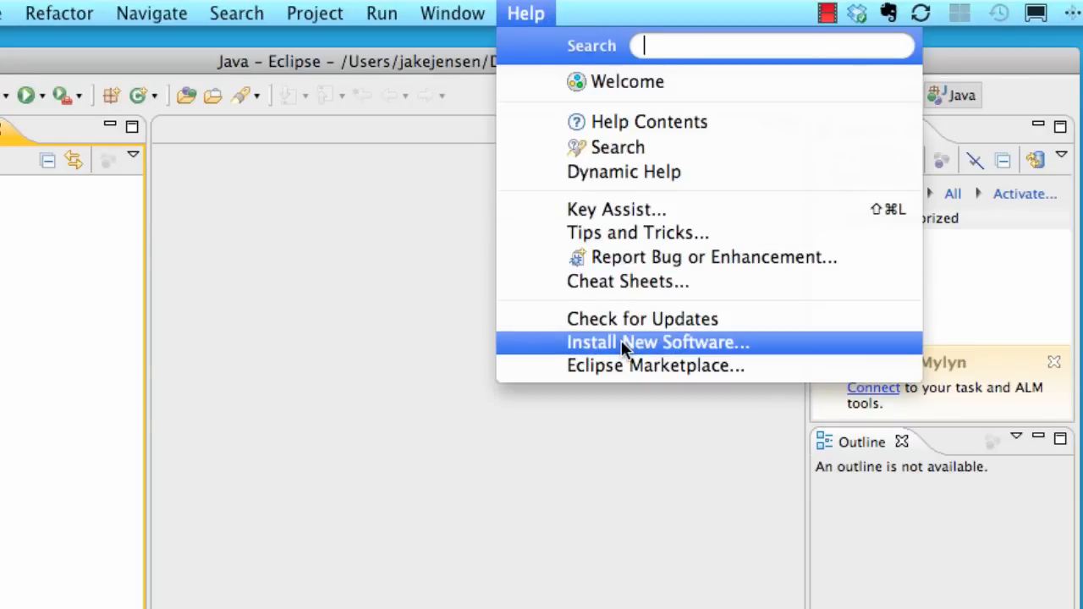
left_click(657, 342)
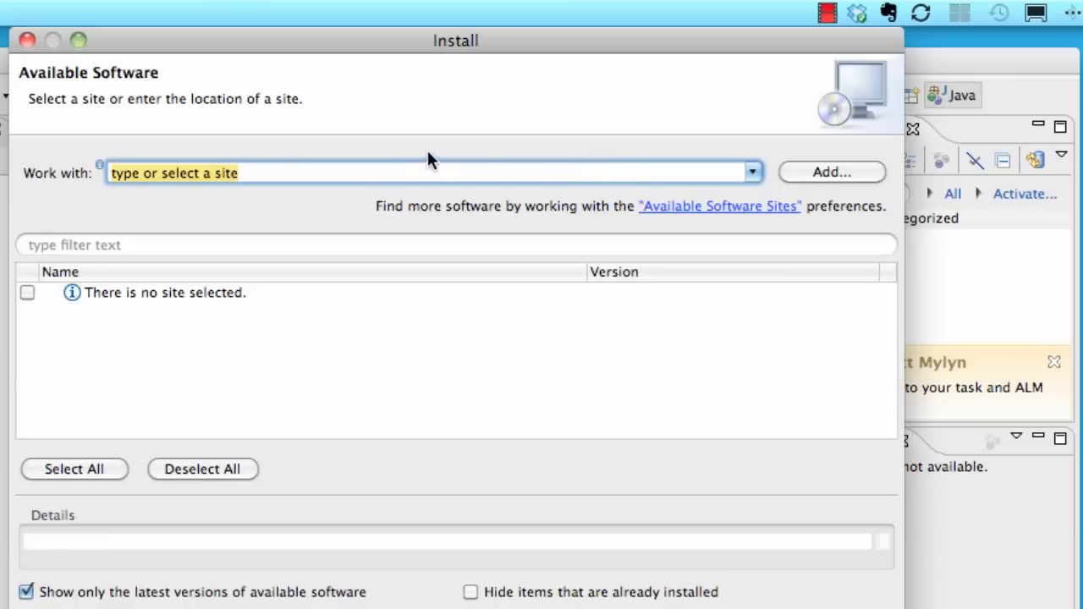
type("https://dl-ssl.google.com/android/eclipse/")
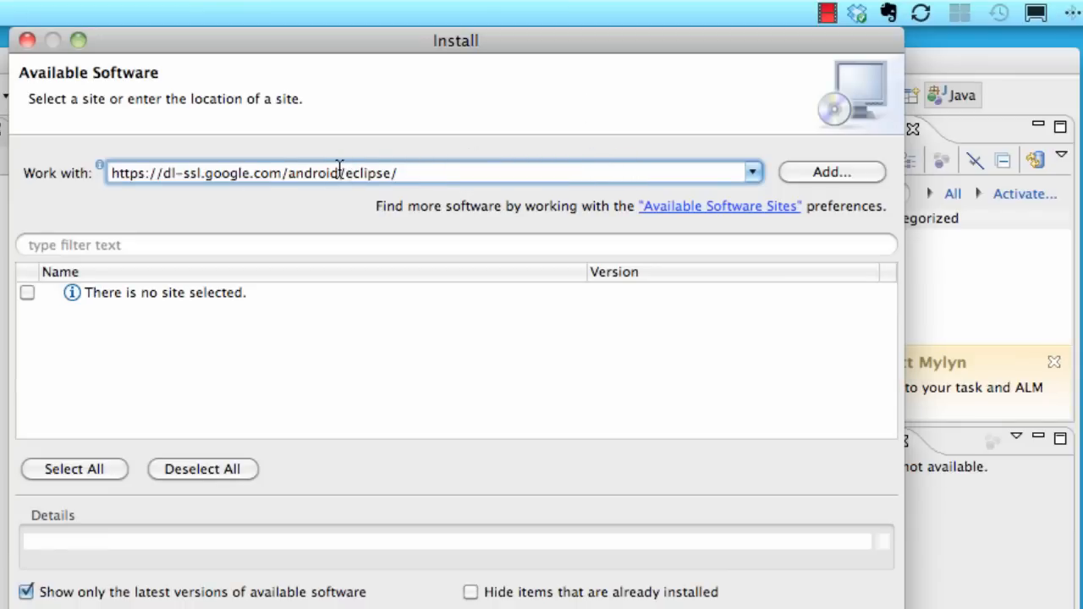
mouse_move(840, 173)
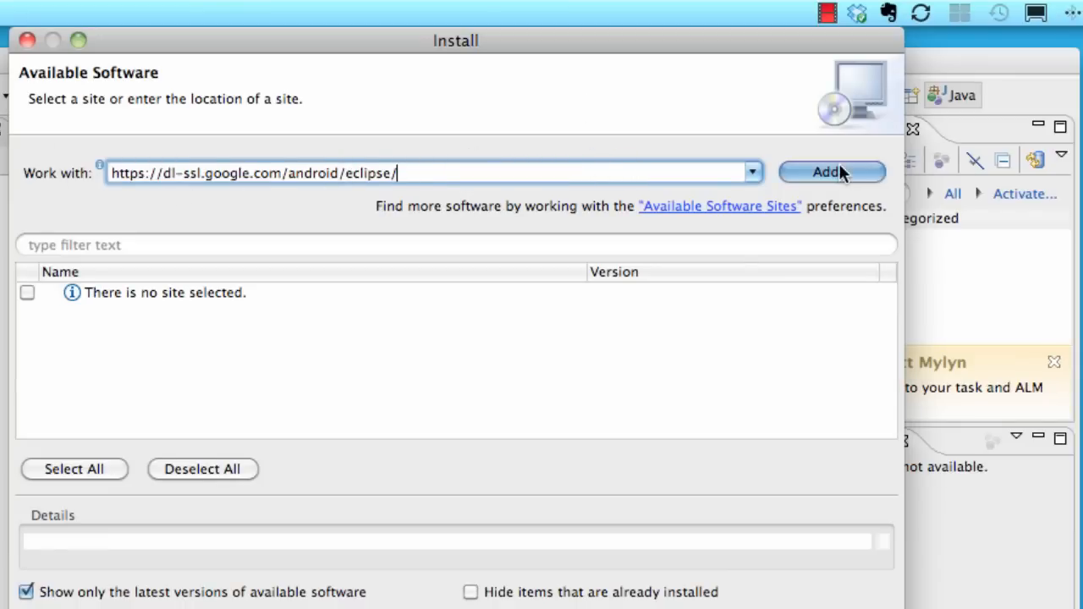
left_click(831, 172)
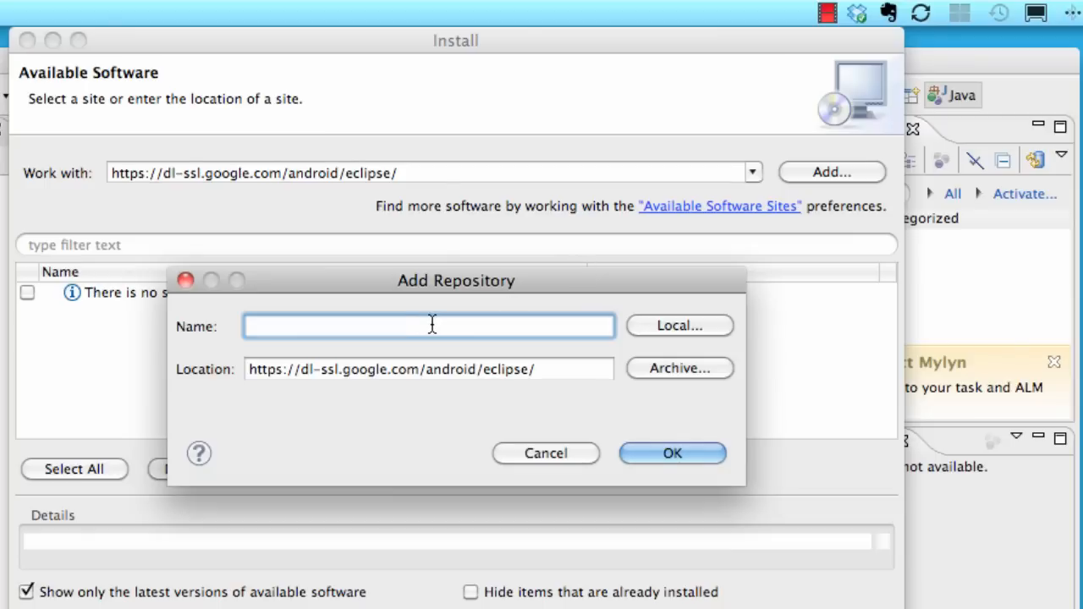
type("android")
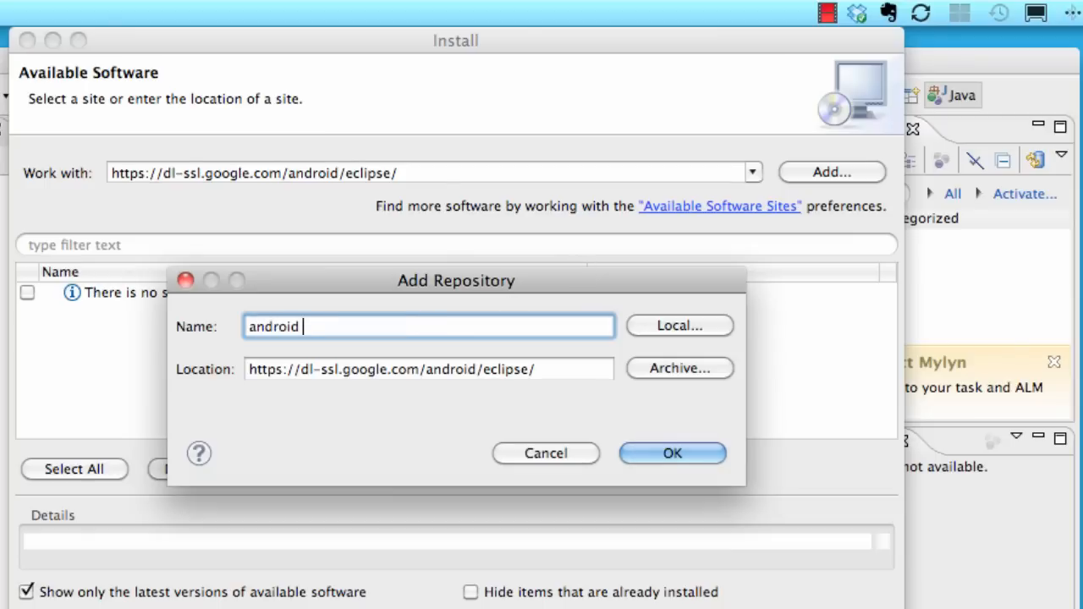
type("adt")
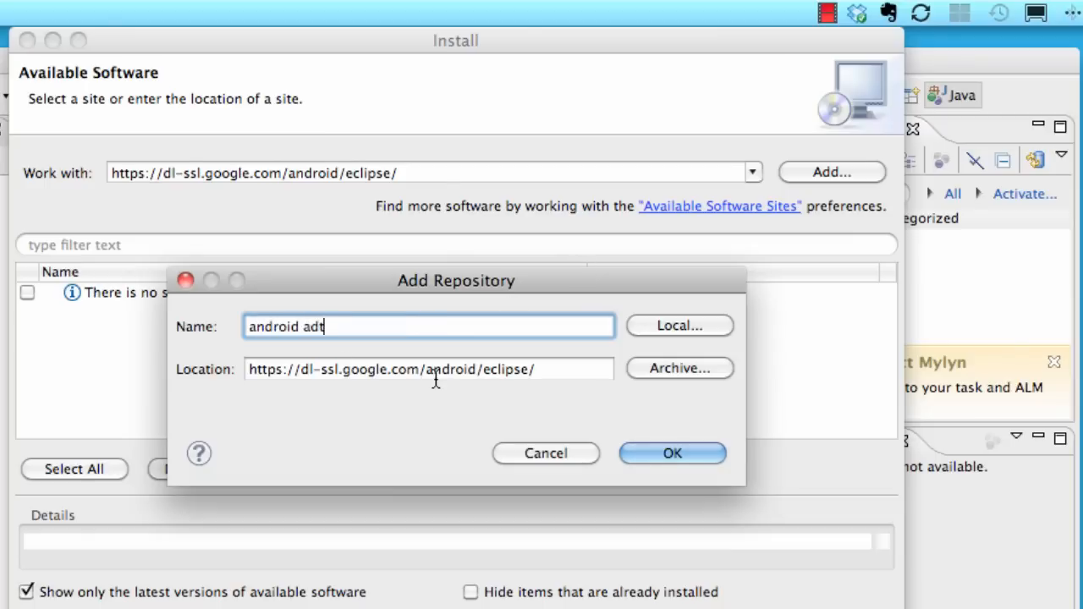
left_click(457, 369)
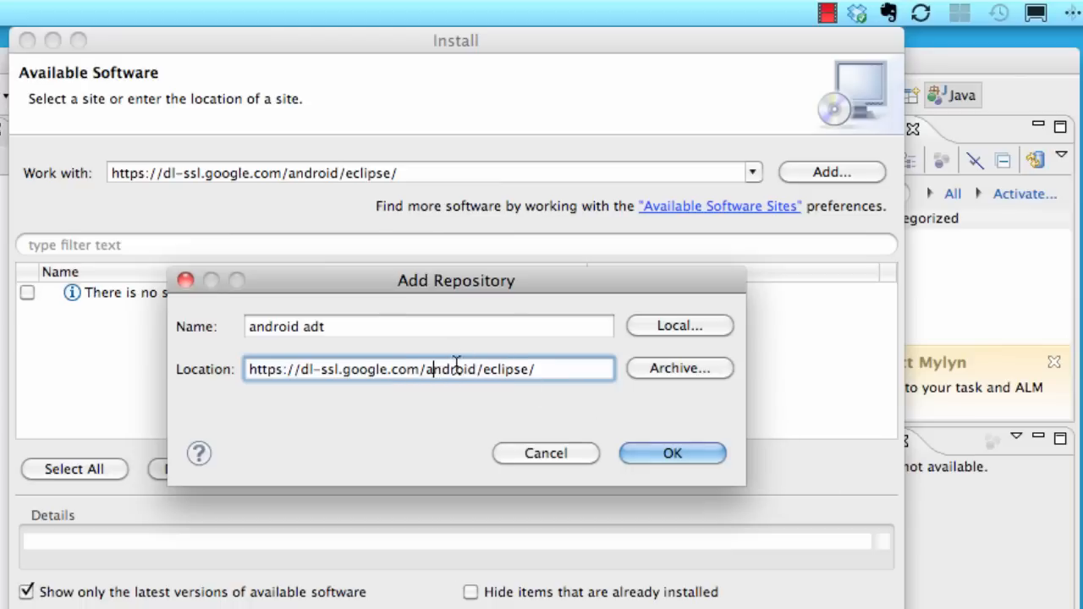
left_click(672, 454)
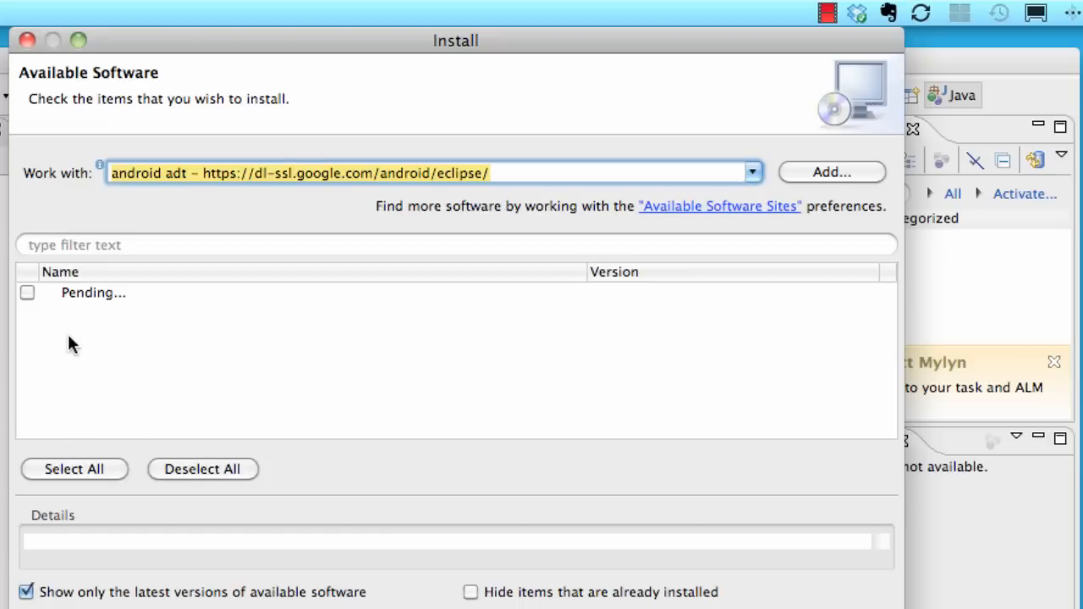
mouse_move(84, 316)
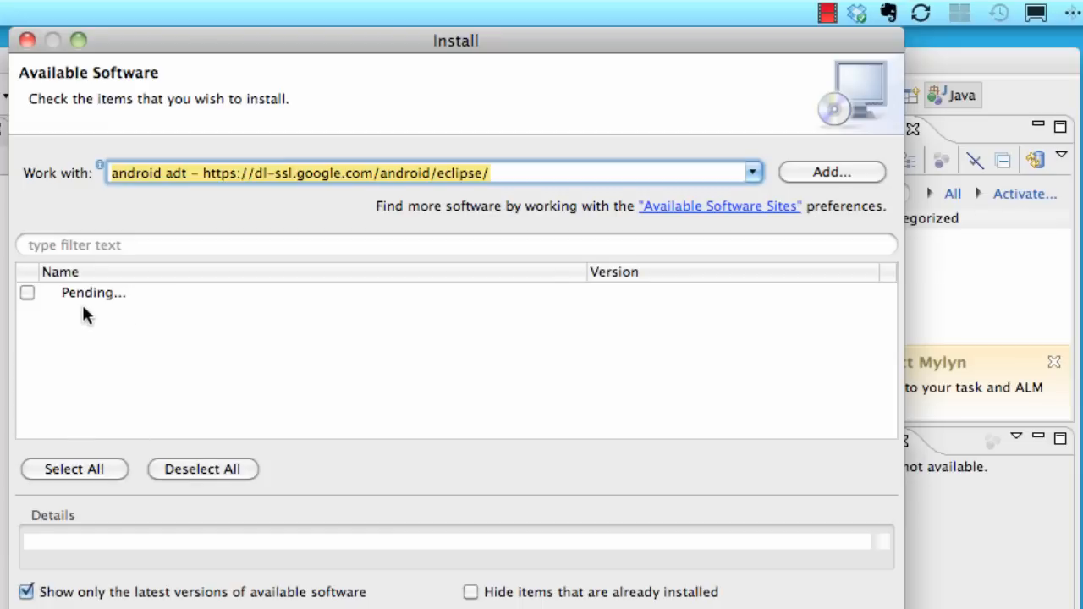
mouse_move(27, 349)
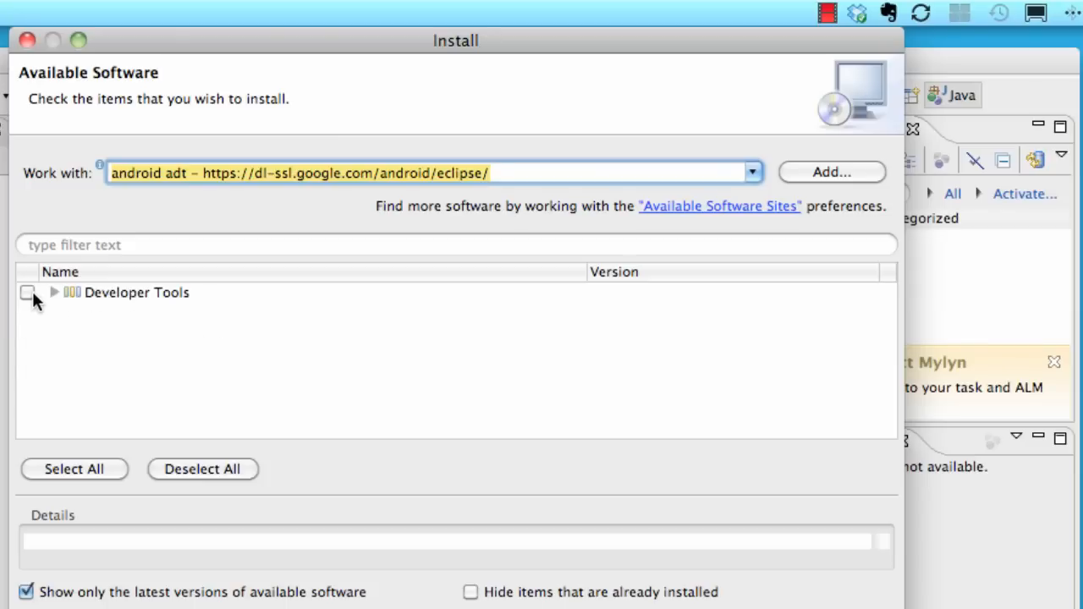
- Select Developer Tools and review DDMS, Development Tools, Hierarchy Viewer and Traceview in Install Details
left_click(27, 292)
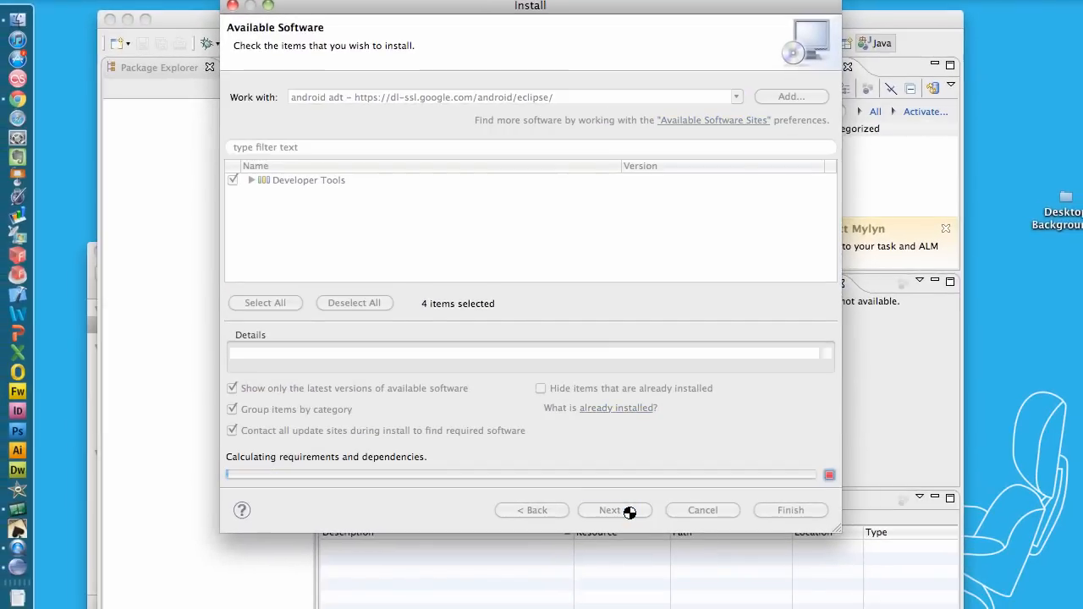
mouse_move(518, 315)
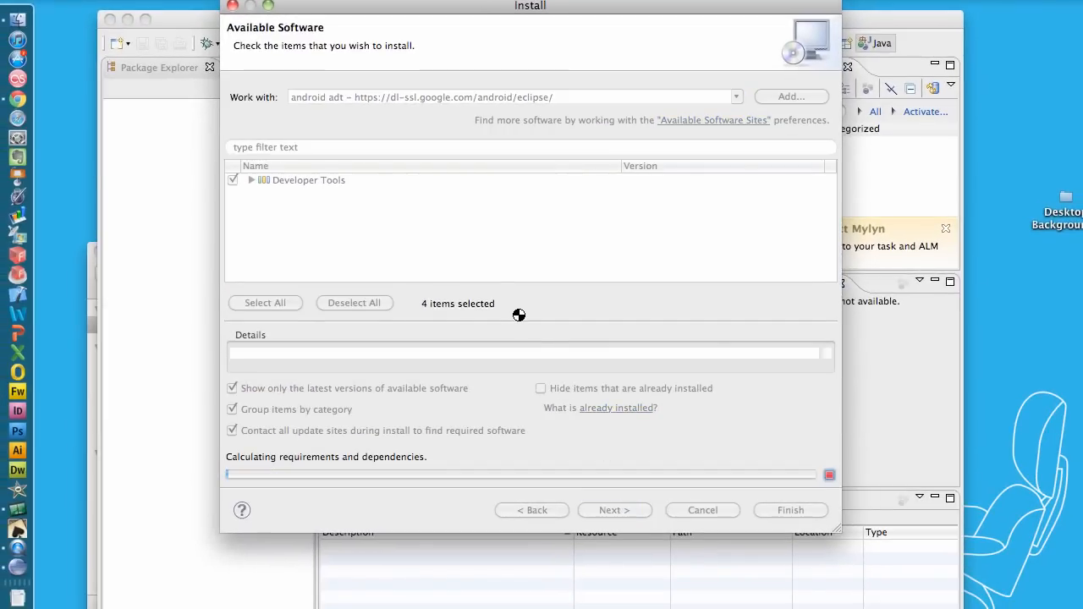
mouse_move(585, 281)
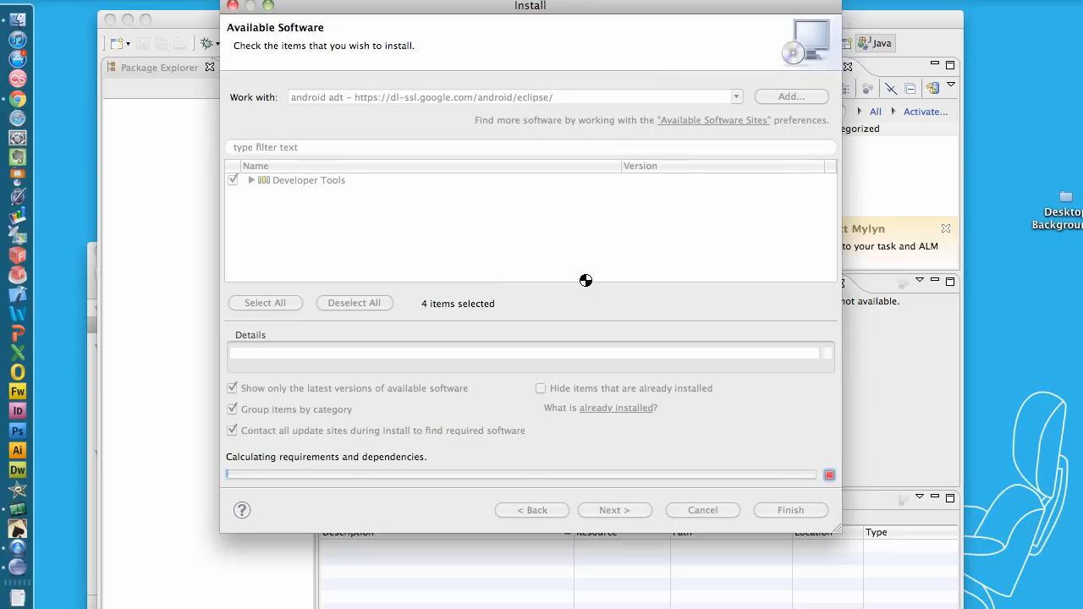
left_click(614, 511)
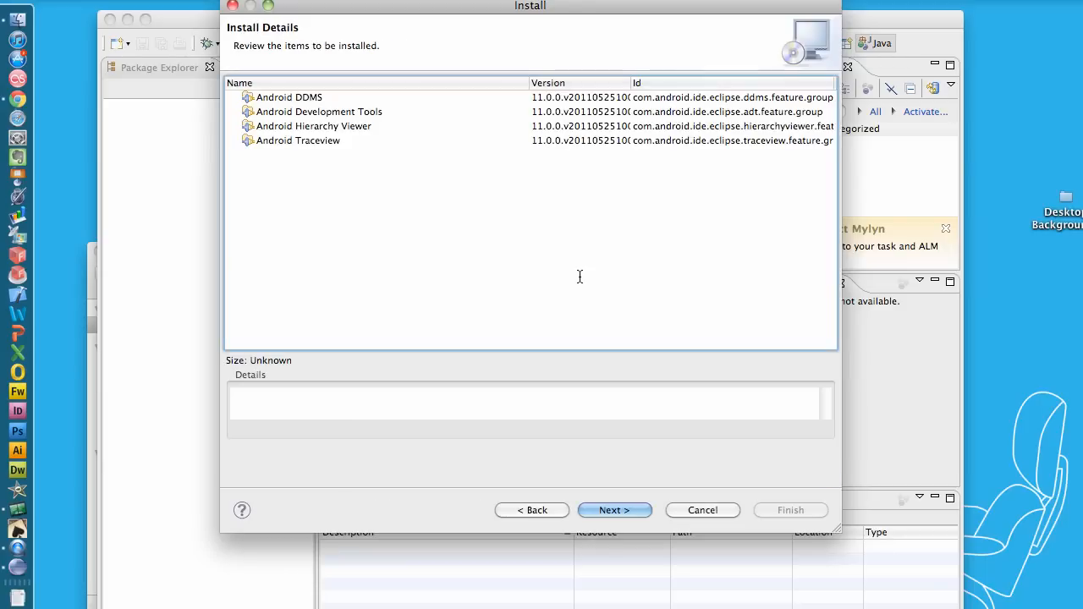
left_click(288, 97)
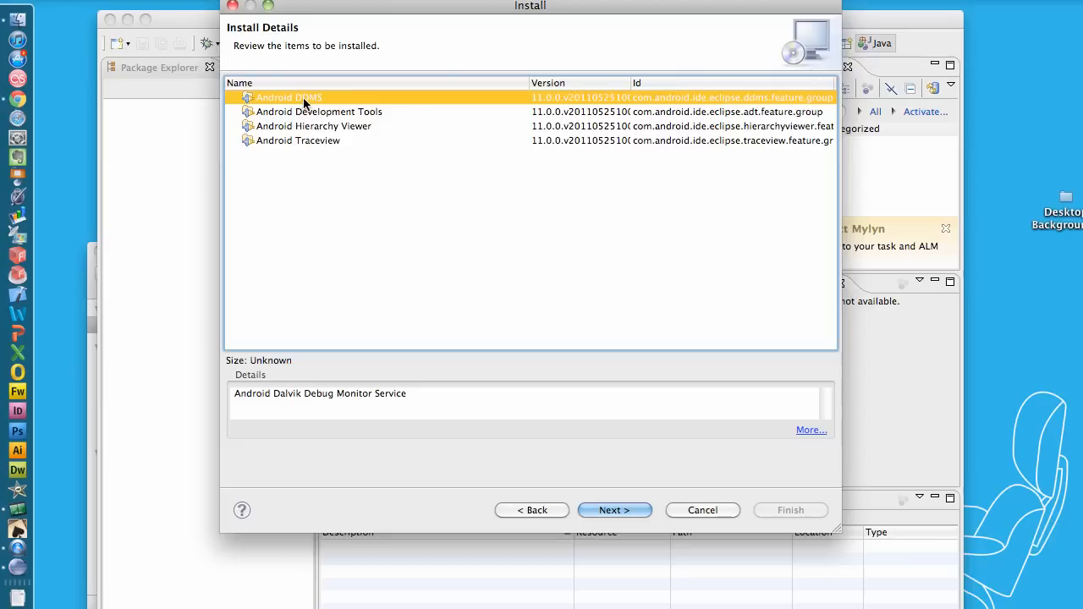
left_click(313, 125)
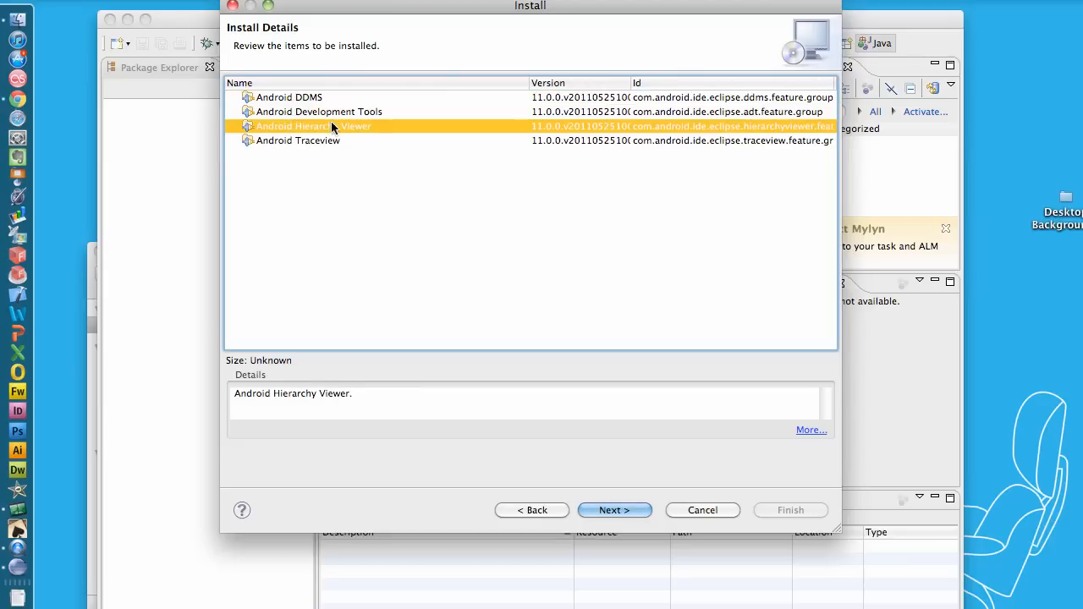
left_click(617, 512)
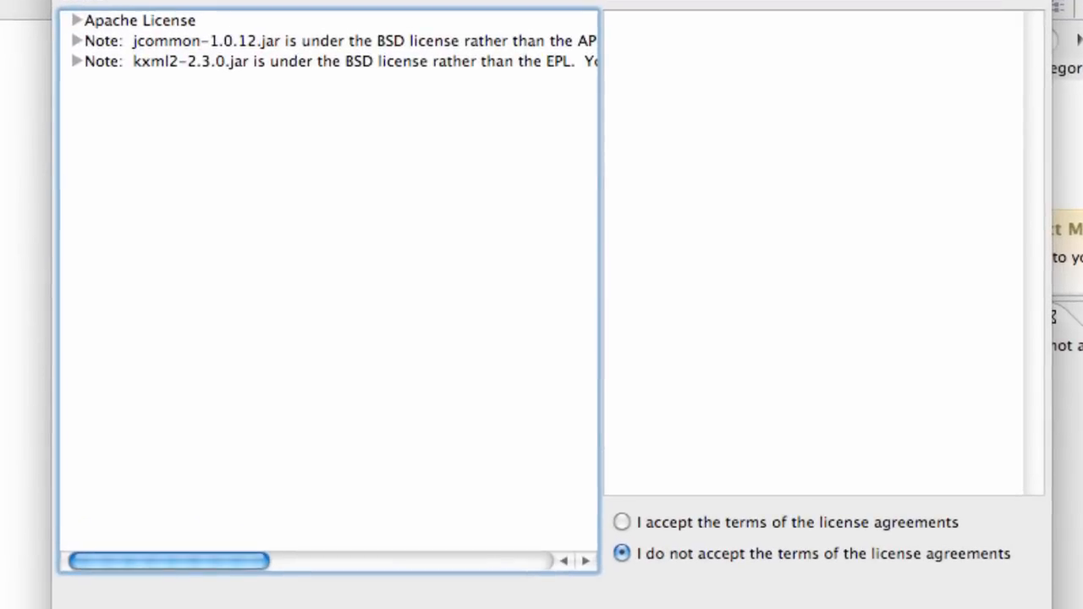
- Accept the license terms and finish so the Android Developer Tools begin installing
left_click(139, 20)
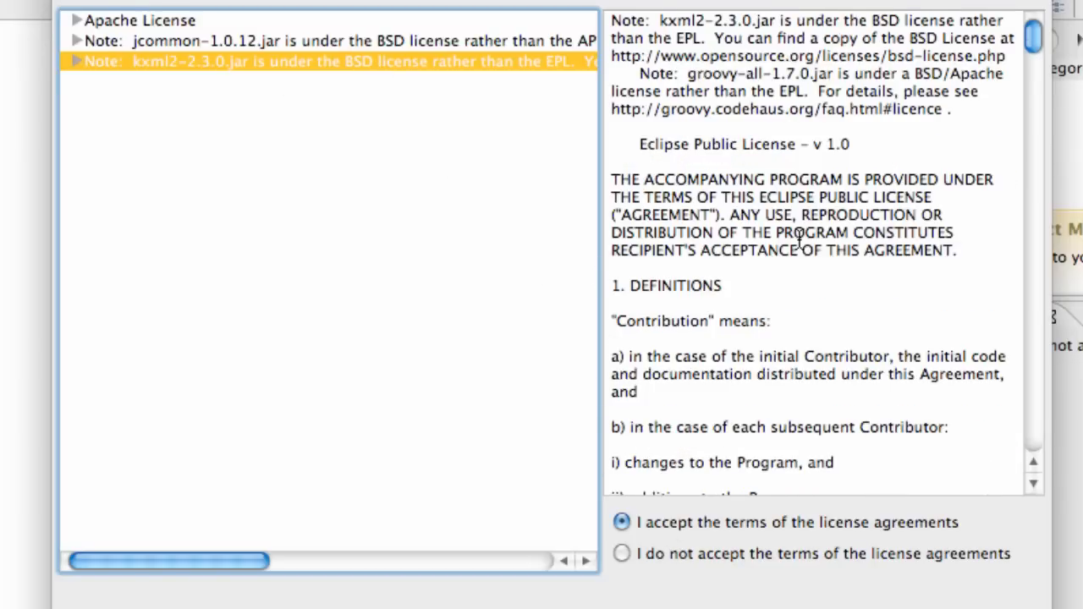
scroll("down", 3)
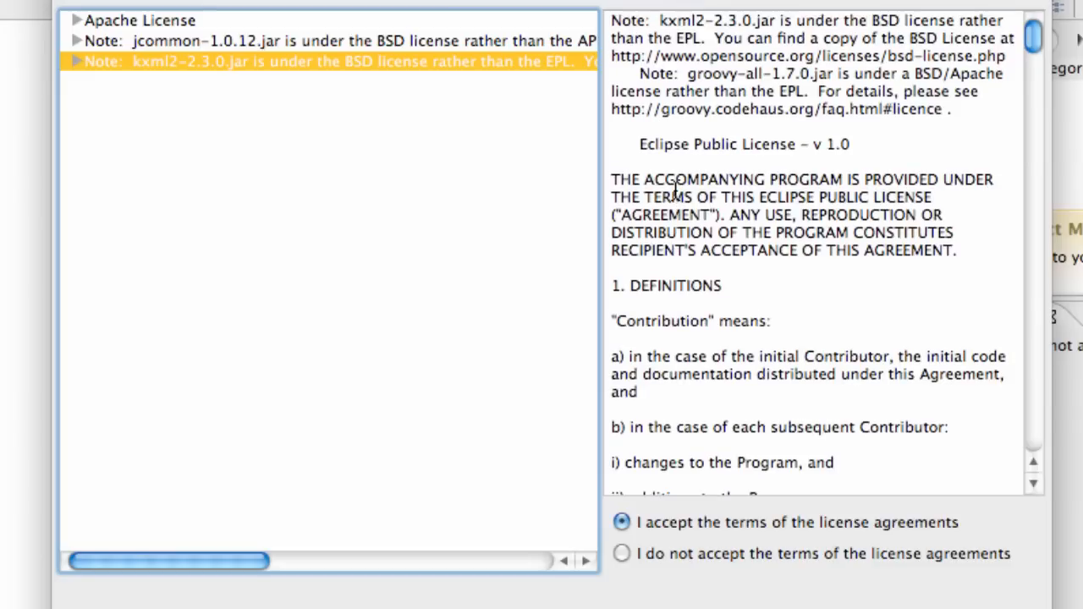
mouse_move(780, 209)
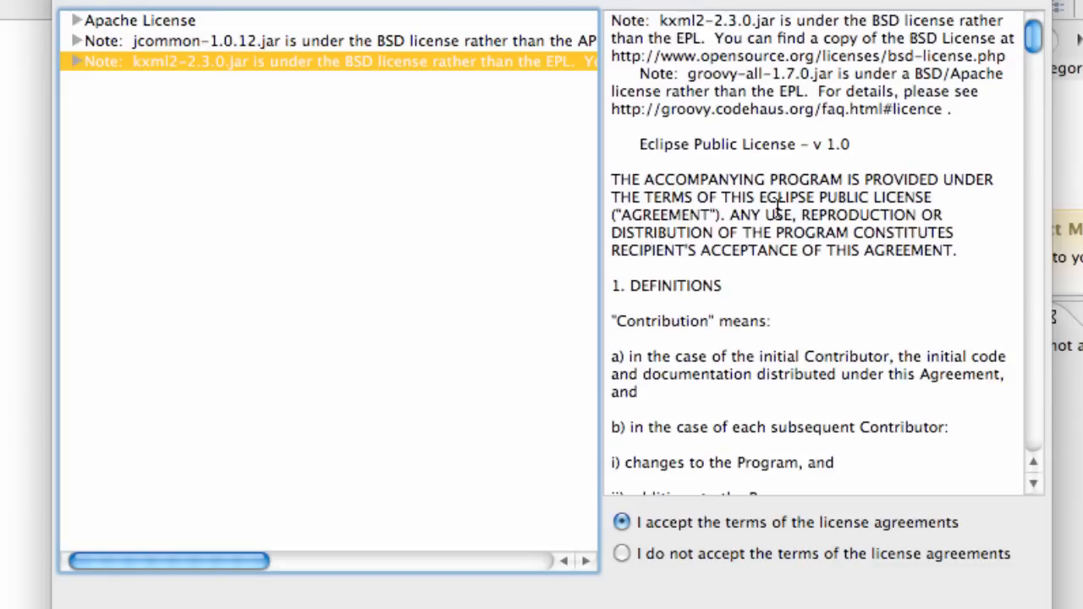
mouse_move(728, 286)
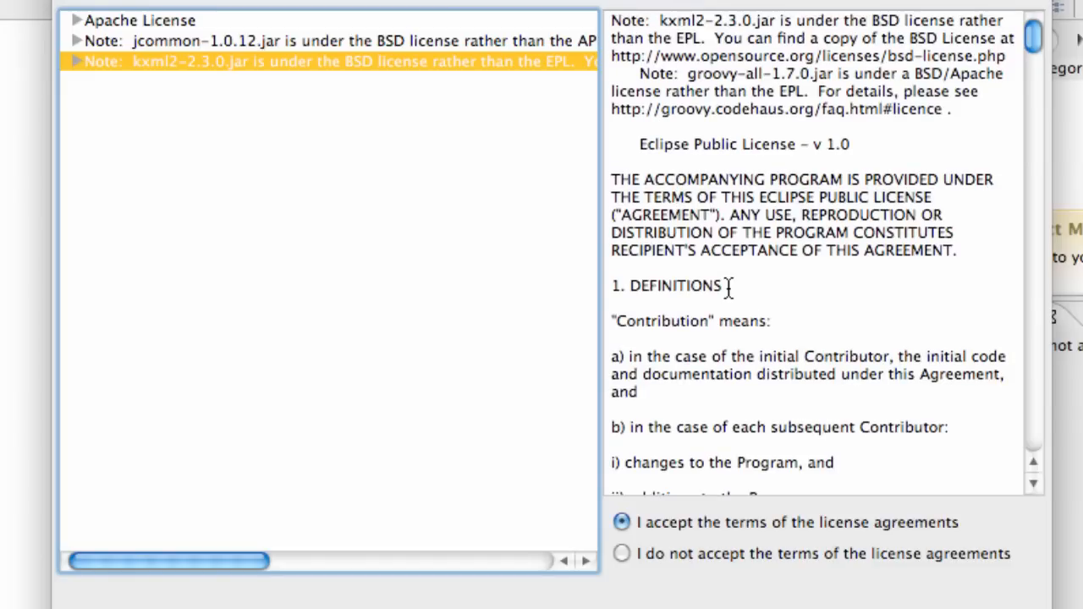
scroll("down", 3)
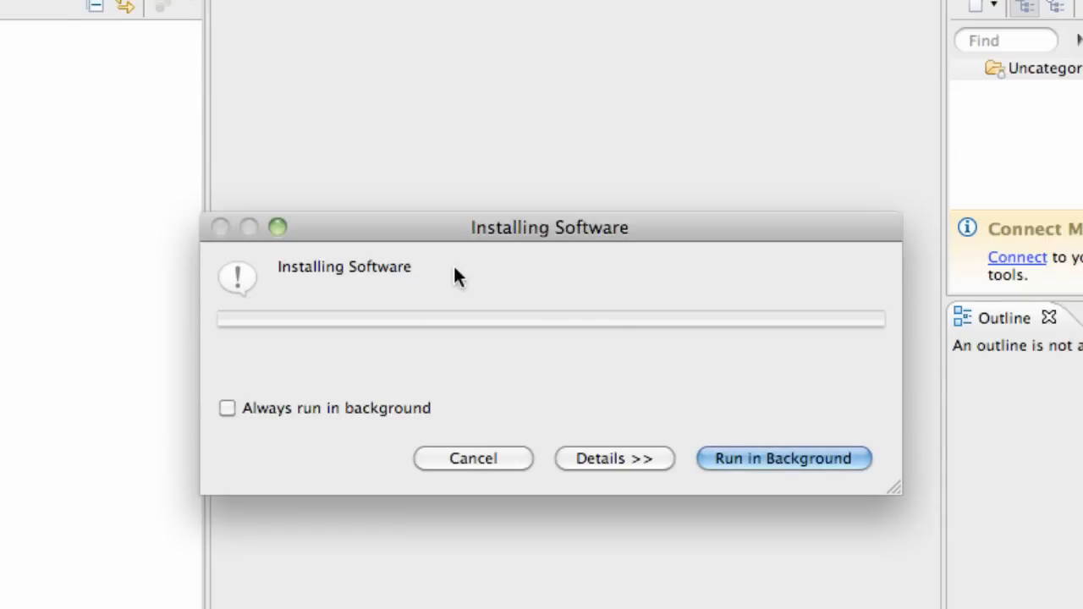
mouse_move(459, 279)
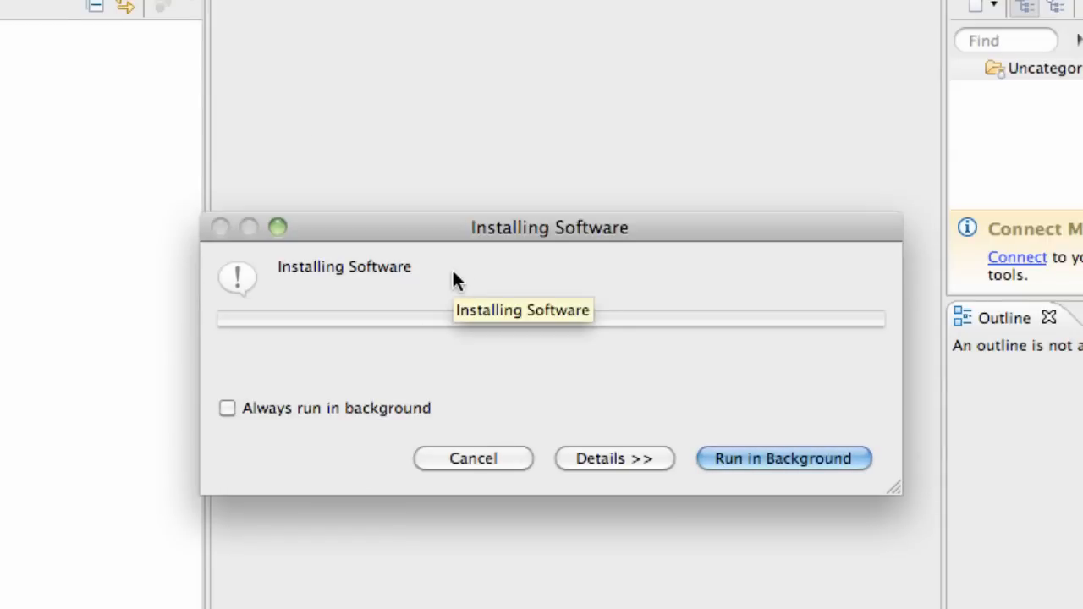